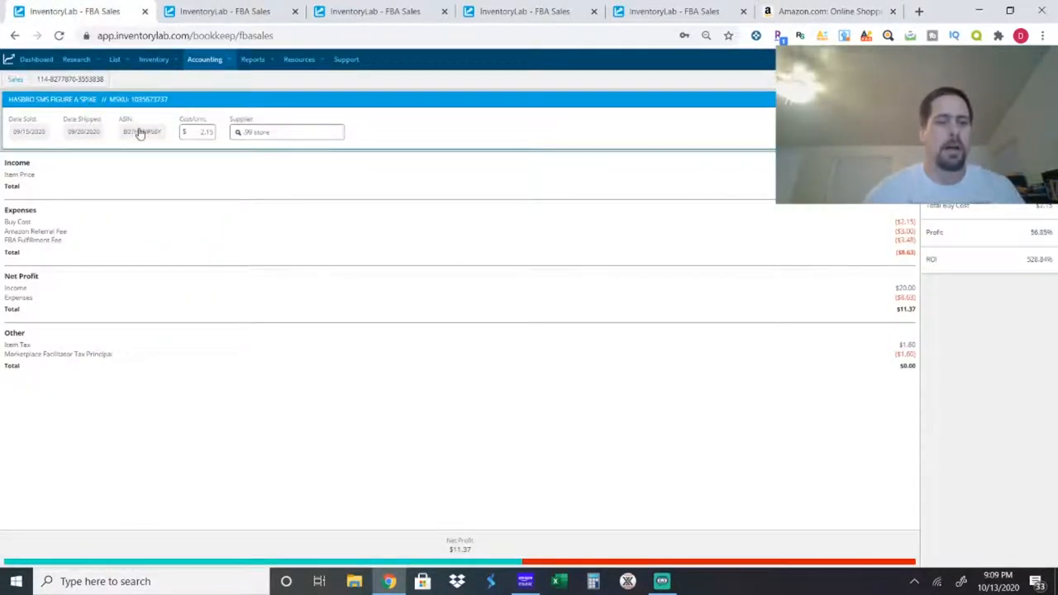
Step: Copy the Spike figure's ASIN B07HBMFS6Y from the InventoryLab sale record
right_click(141, 131)
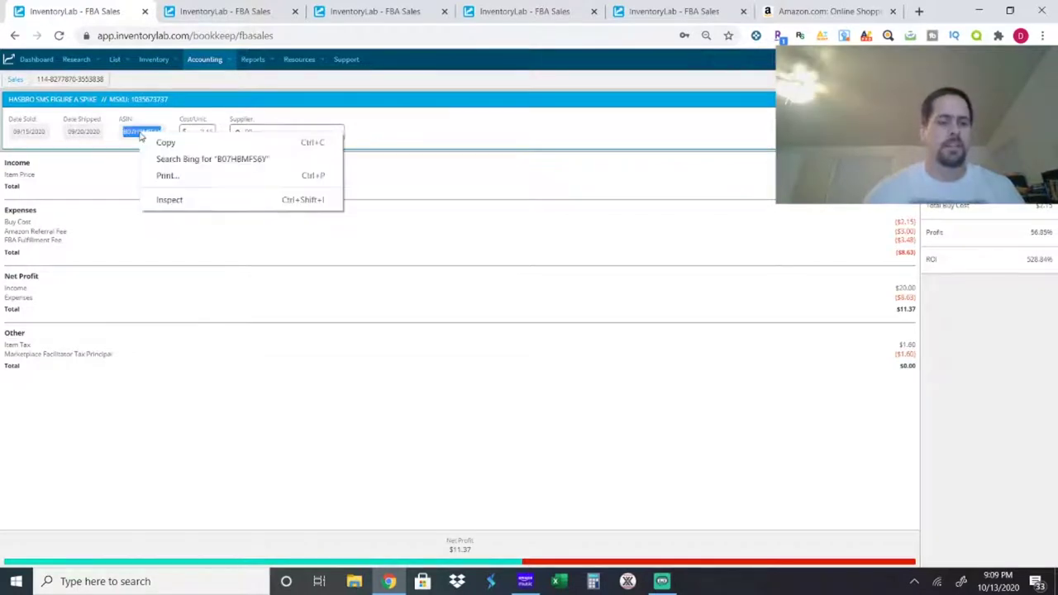
click(157, 145)
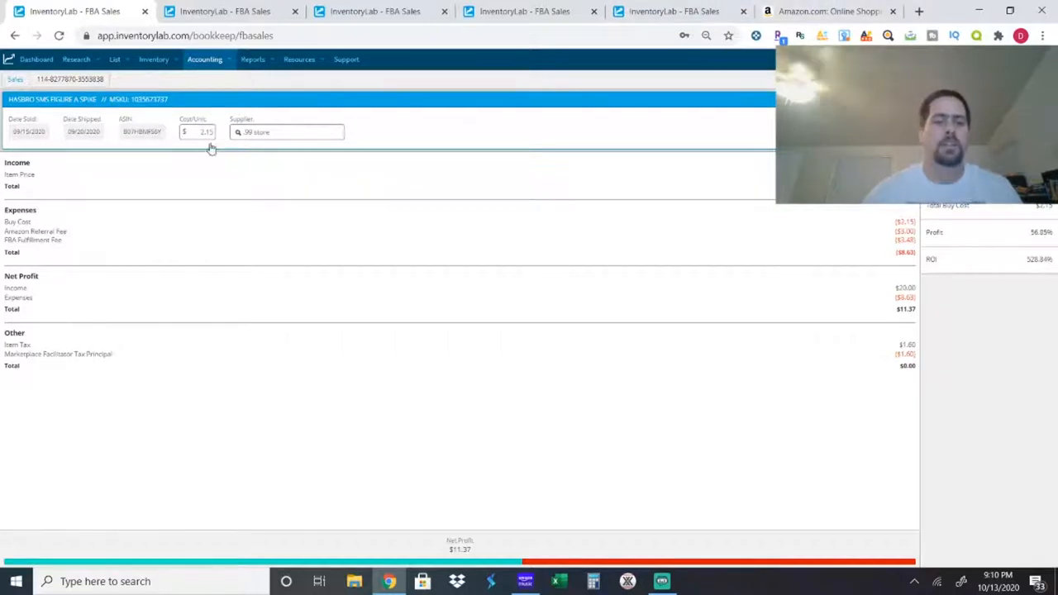
click(203, 132)
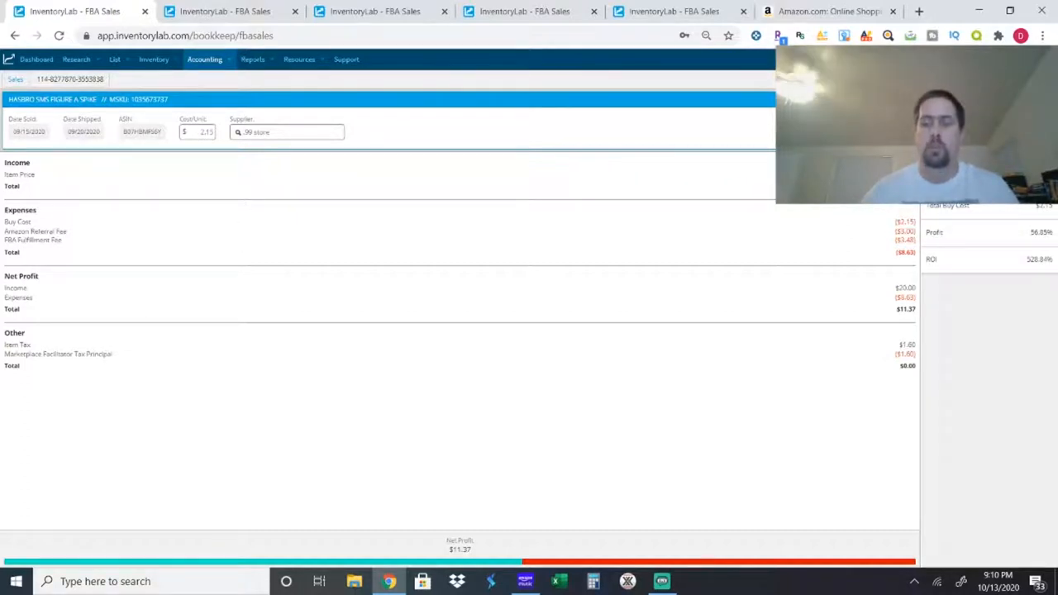
mouse_move(482, 524)
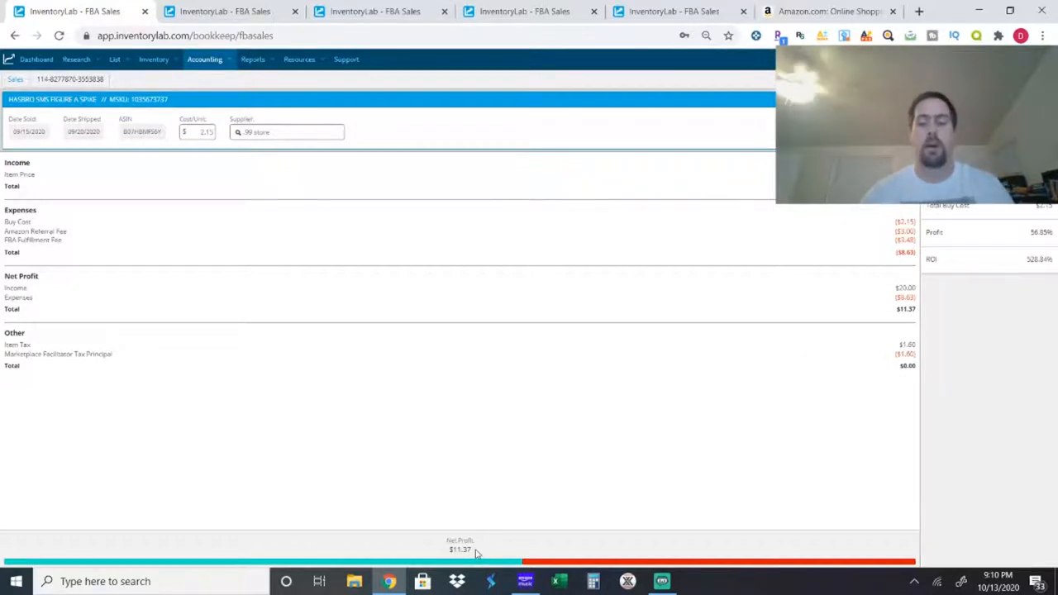
mouse_move(1012, 273)
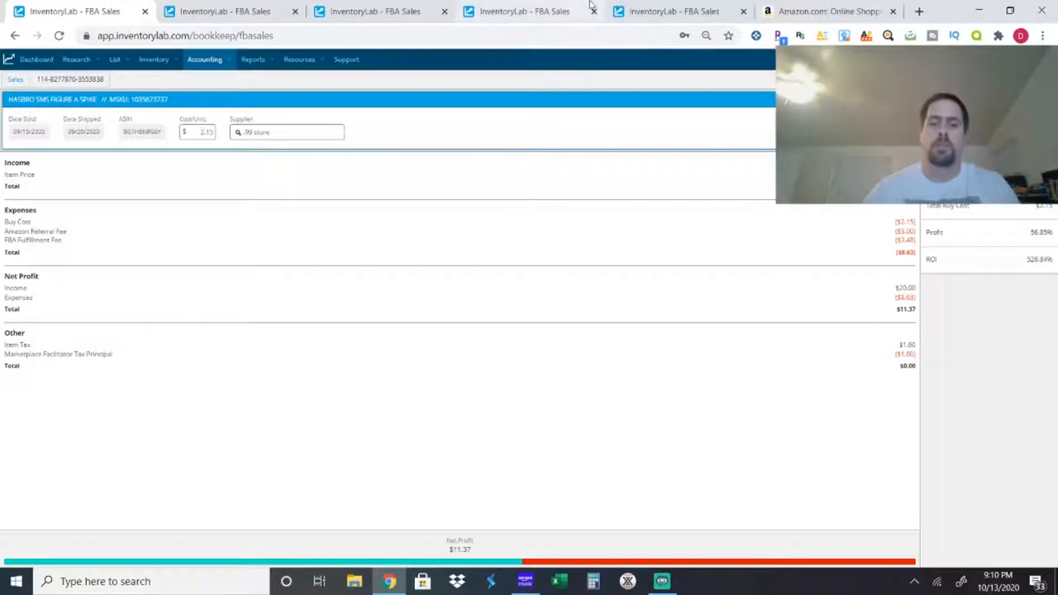
Step: Search Amazon for B07HBMFS6Y and open the $19.00 Hasbro SMS Figure A Spike listing
click(826, 12)
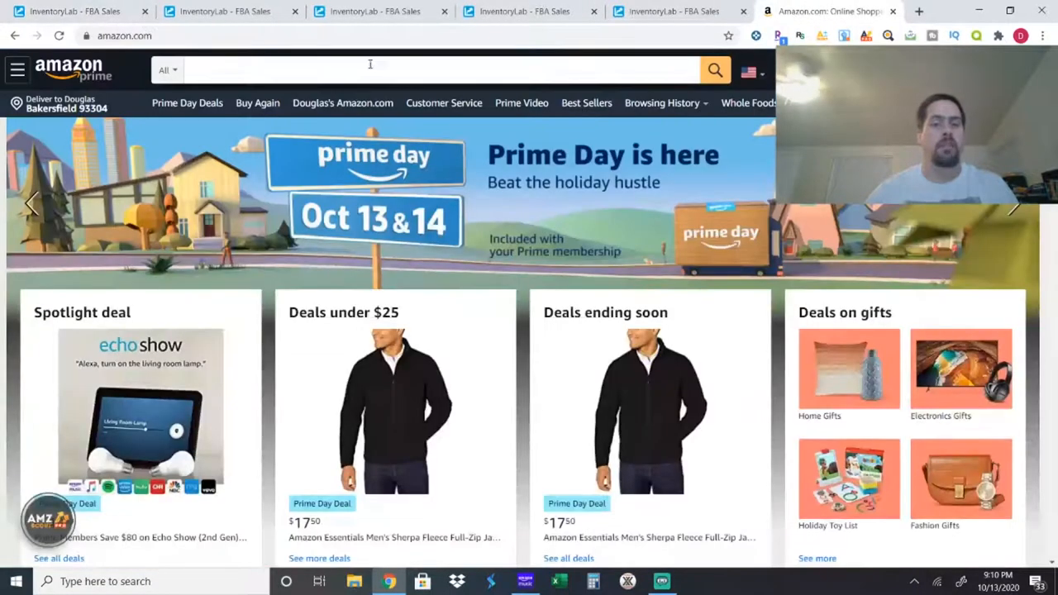
right_click(368, 64)
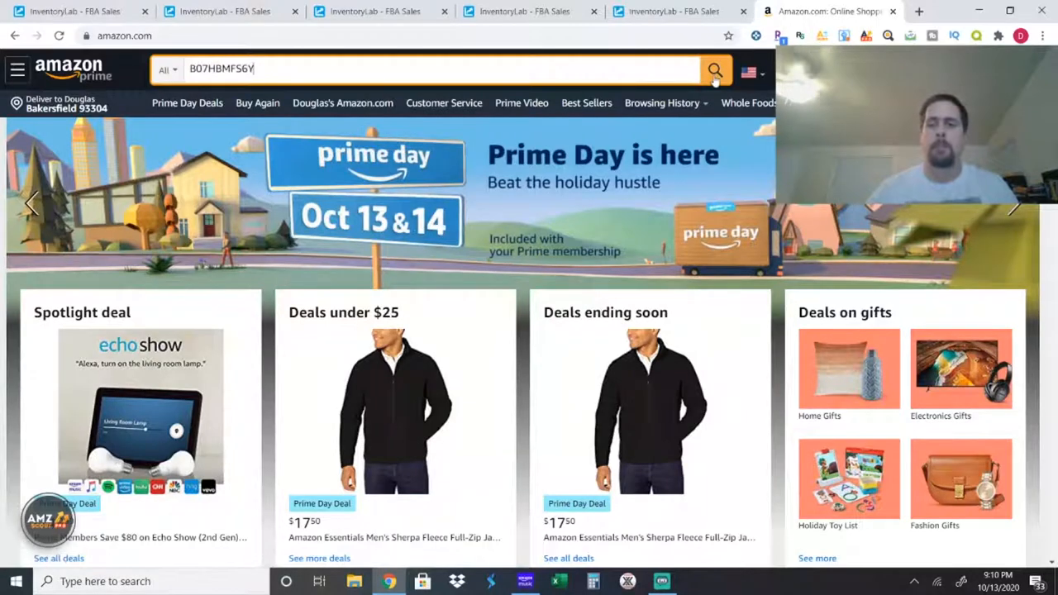
click(714, 69)
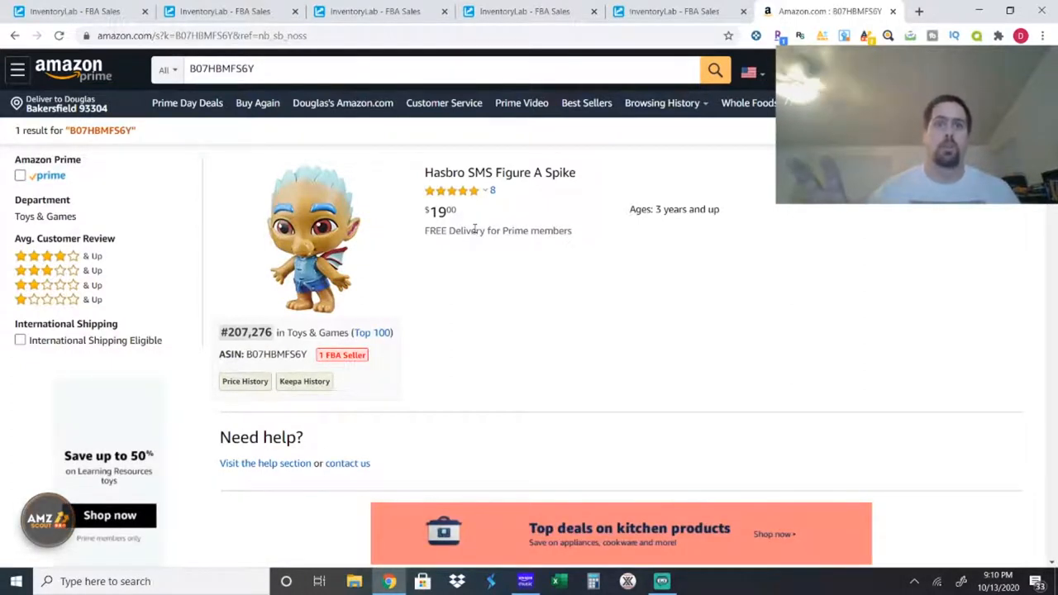
click(500, 172)
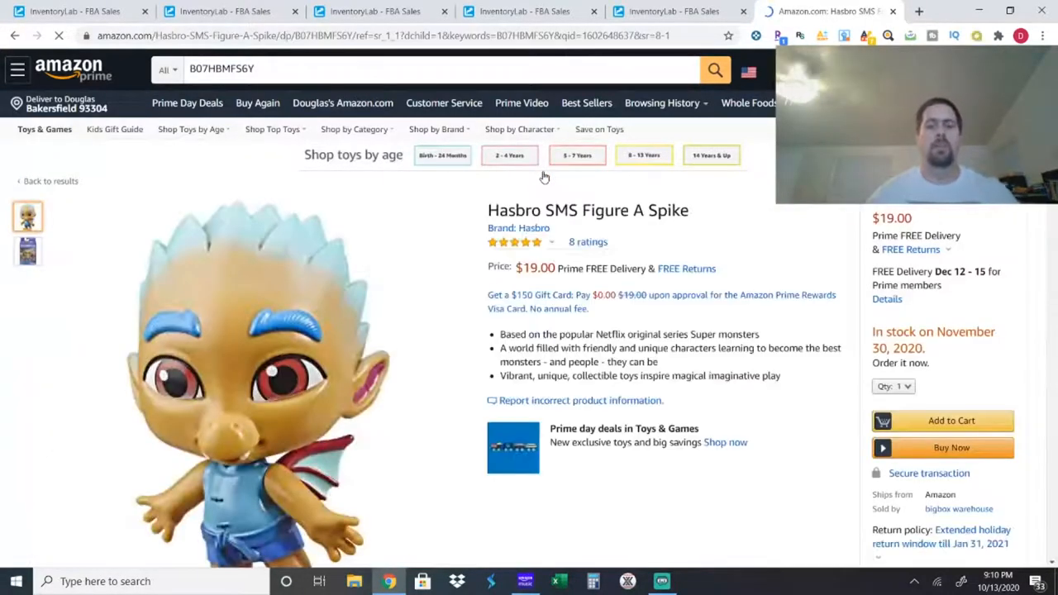
scroll(down, 3)
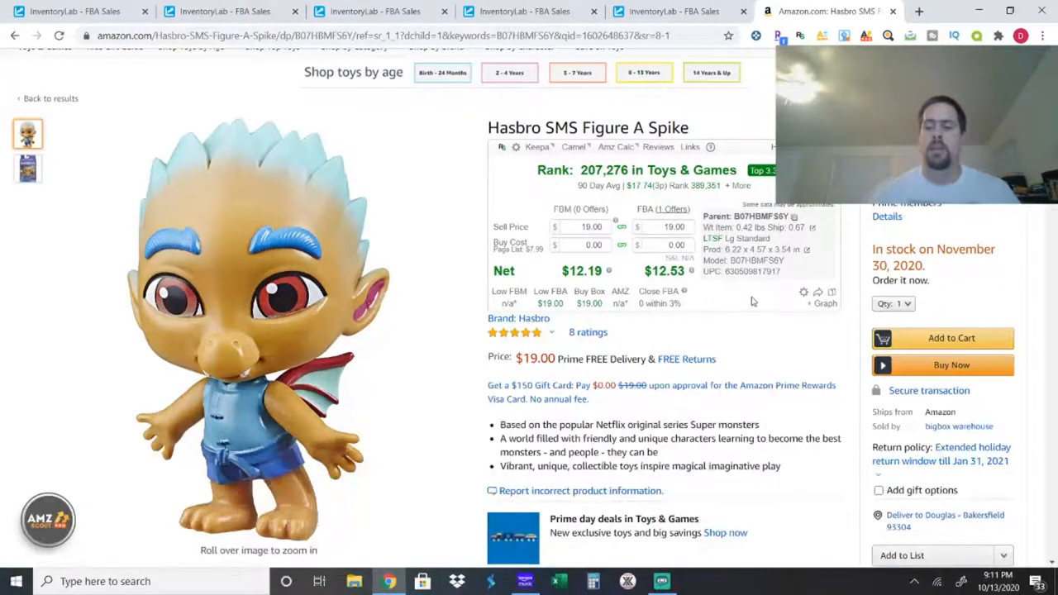
scroll(down, 3)
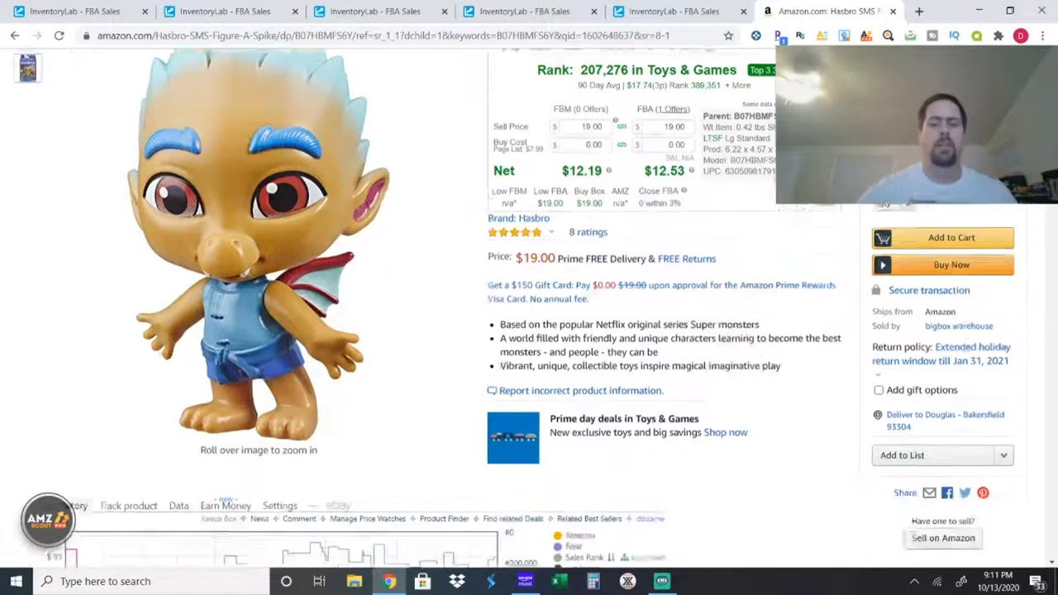
scroll(down, 3)
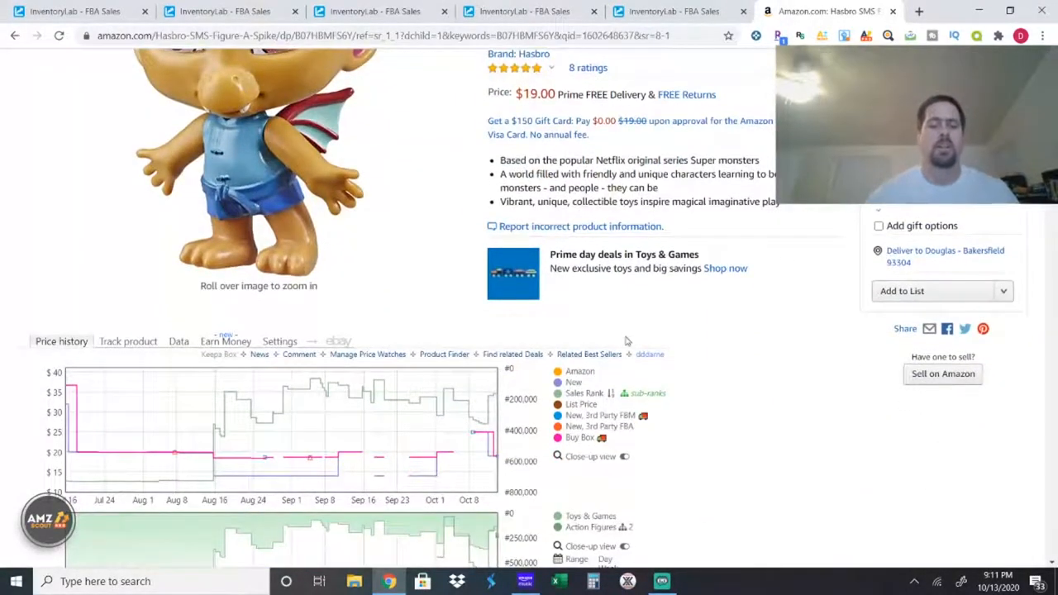
mouse_move(382, 435)
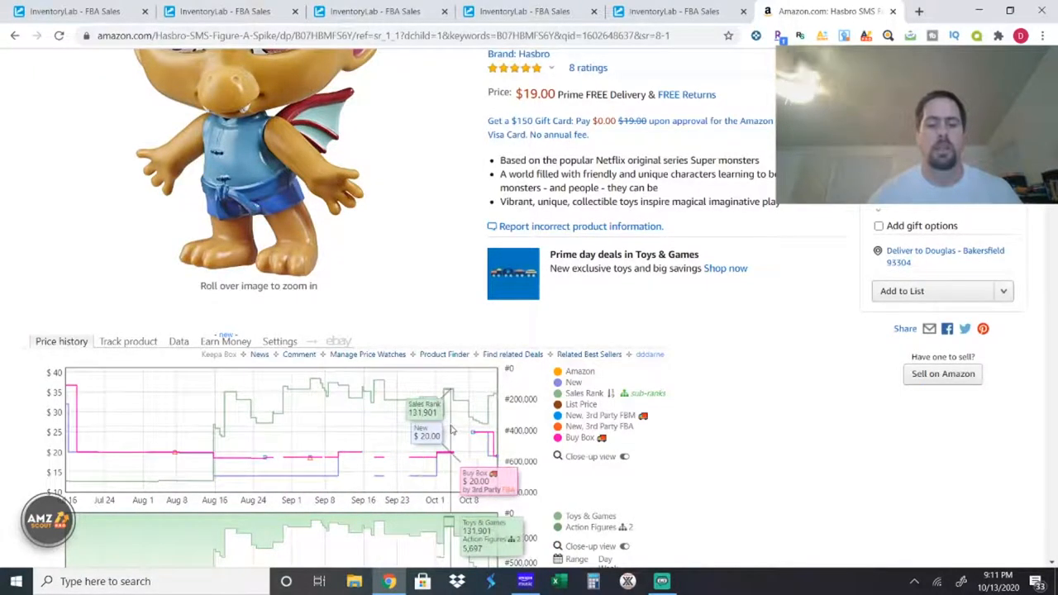
mouse_move(459, 430)
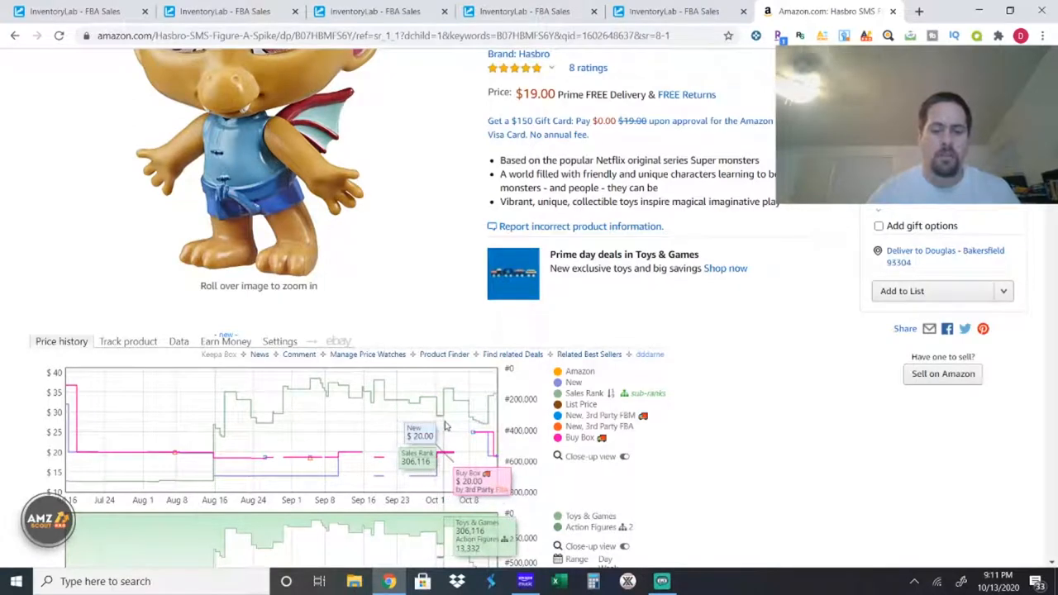
mouse_move(453, 420)
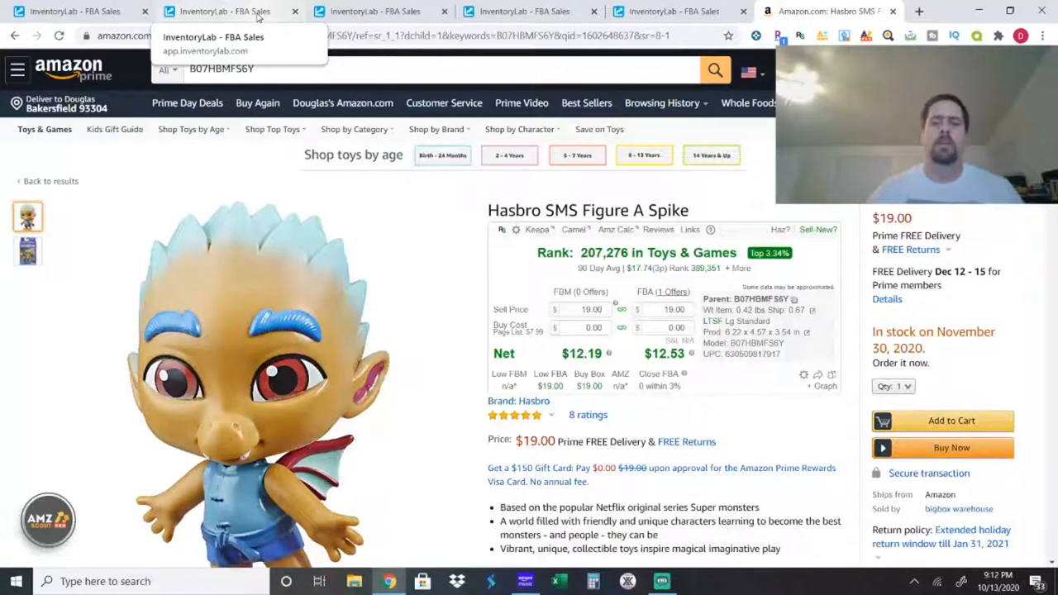
Step: Show the Jonathan Strange & Mr Norrell DVD sale ($9.69 net profit) and select its ASIN
click(223, 13)
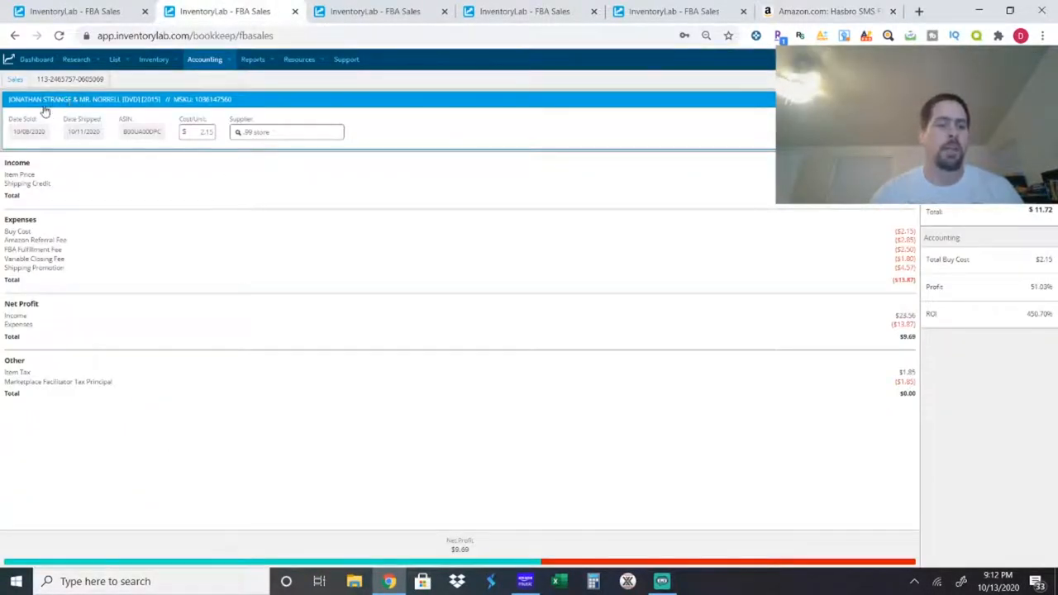
mouse_move(99, 103)
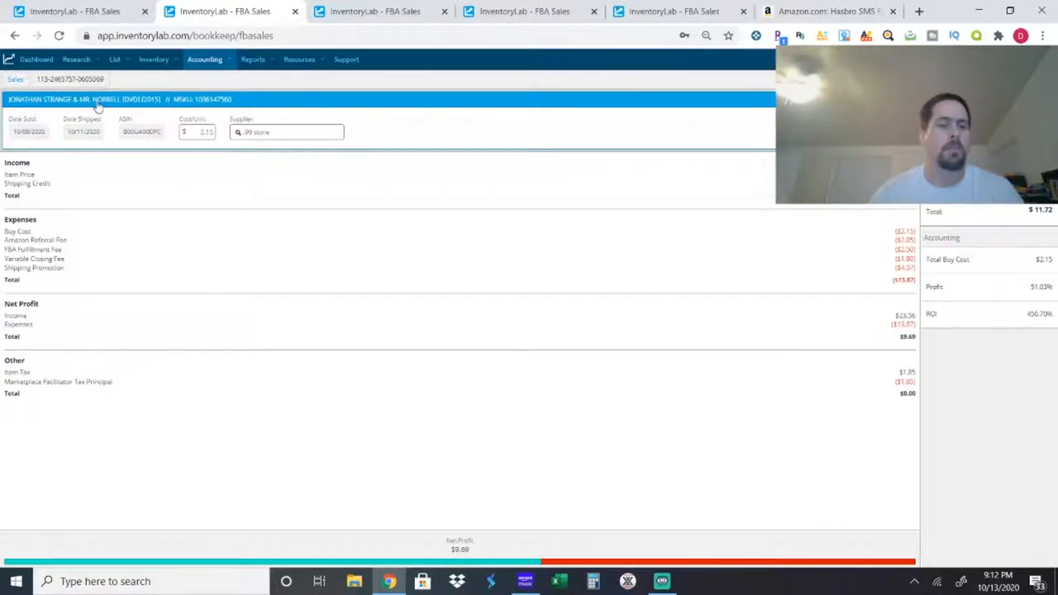
mouse_move(122, 108)
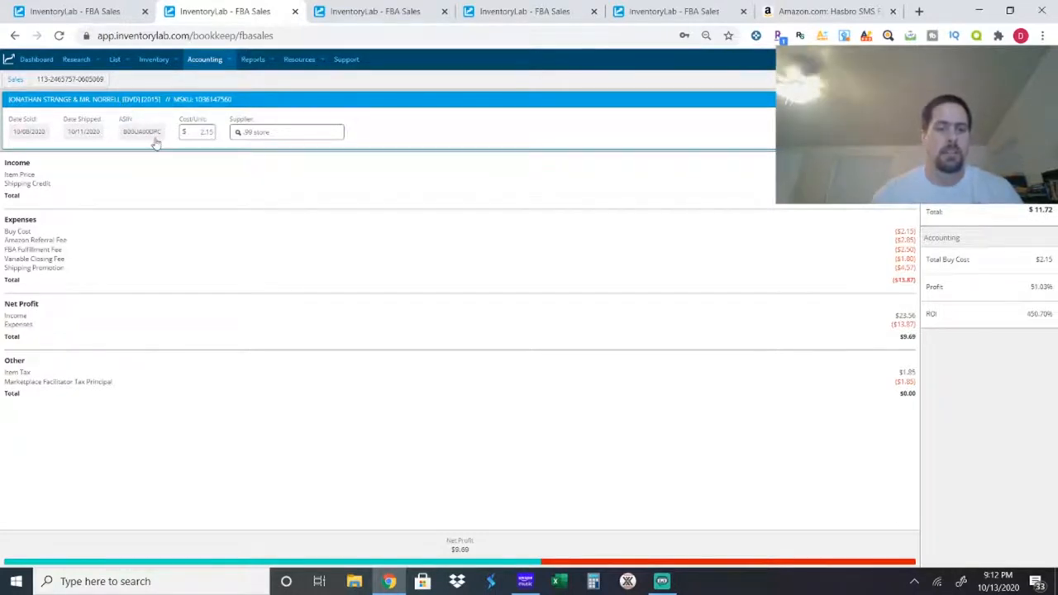
double_click(141, 132)
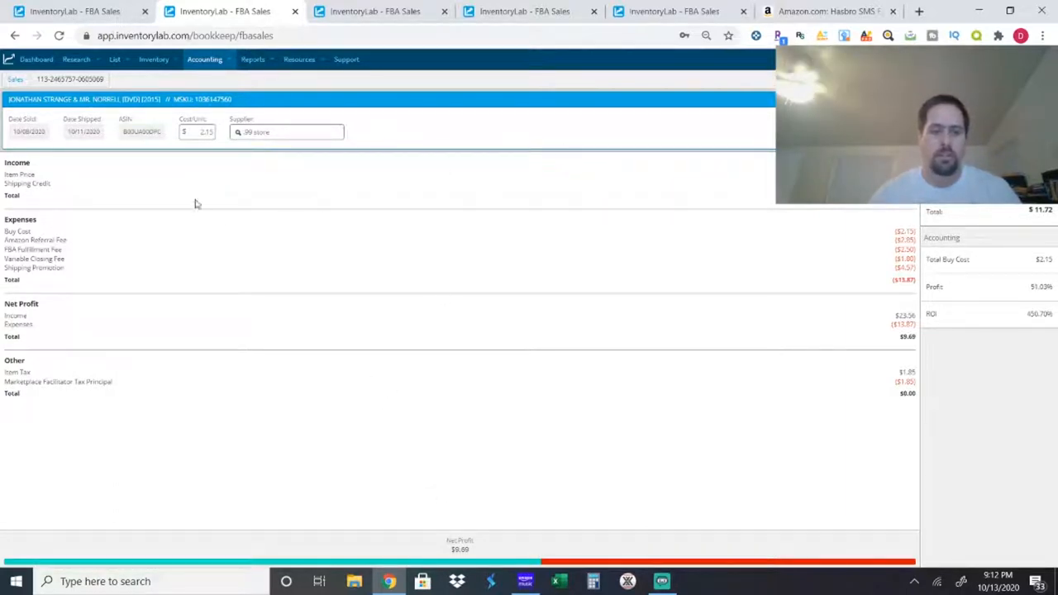
mouse_move(481, 554)
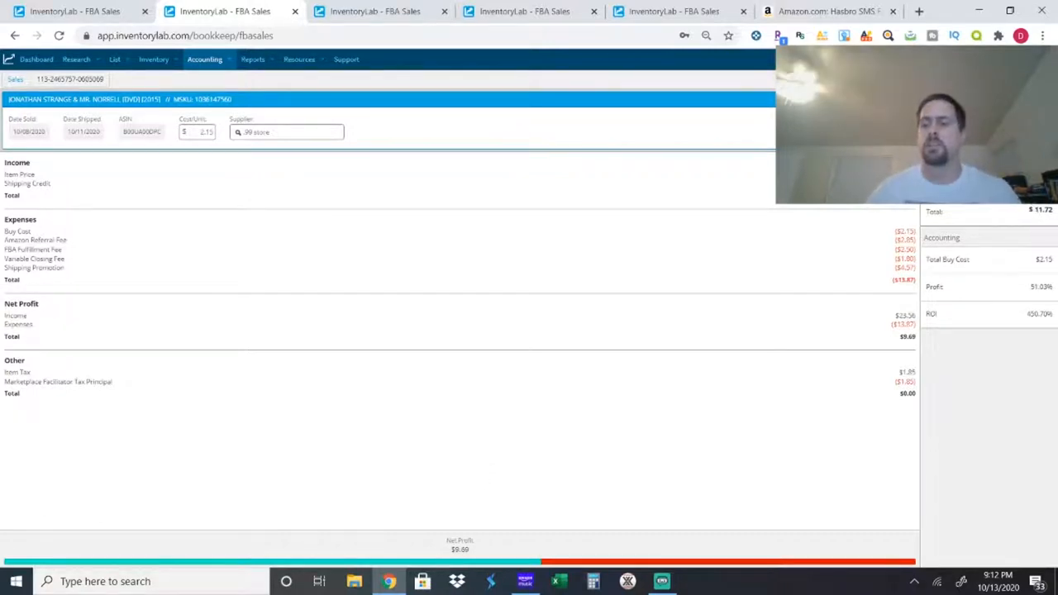
mouse_move(1018, 325)
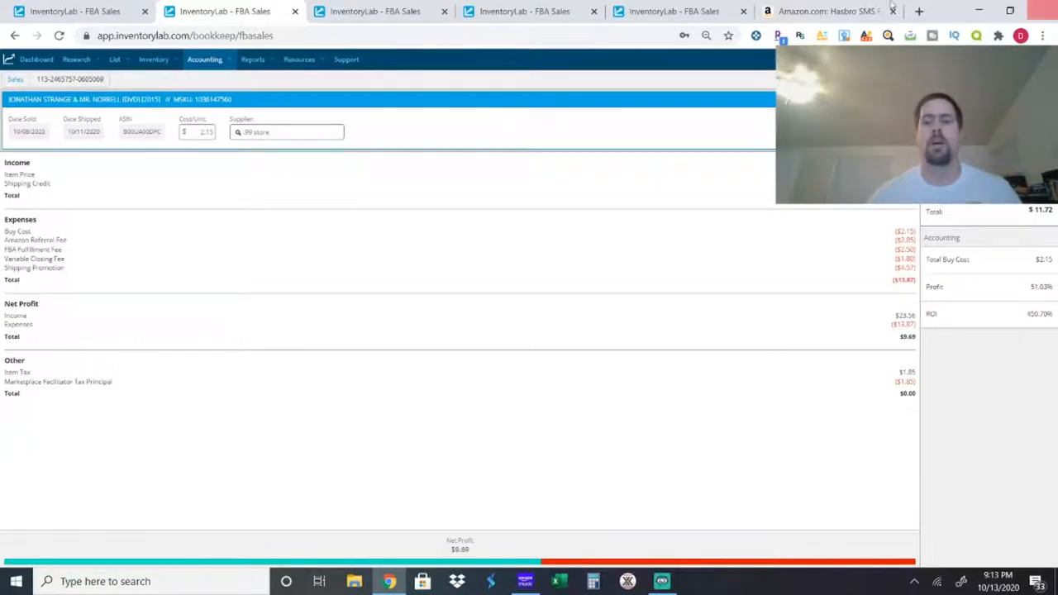
Step: Search Amazon for B00UA00DPC to reach the $17.25 Jonathan Strange & Mr. Norrell DVD listing
click(826, 12)
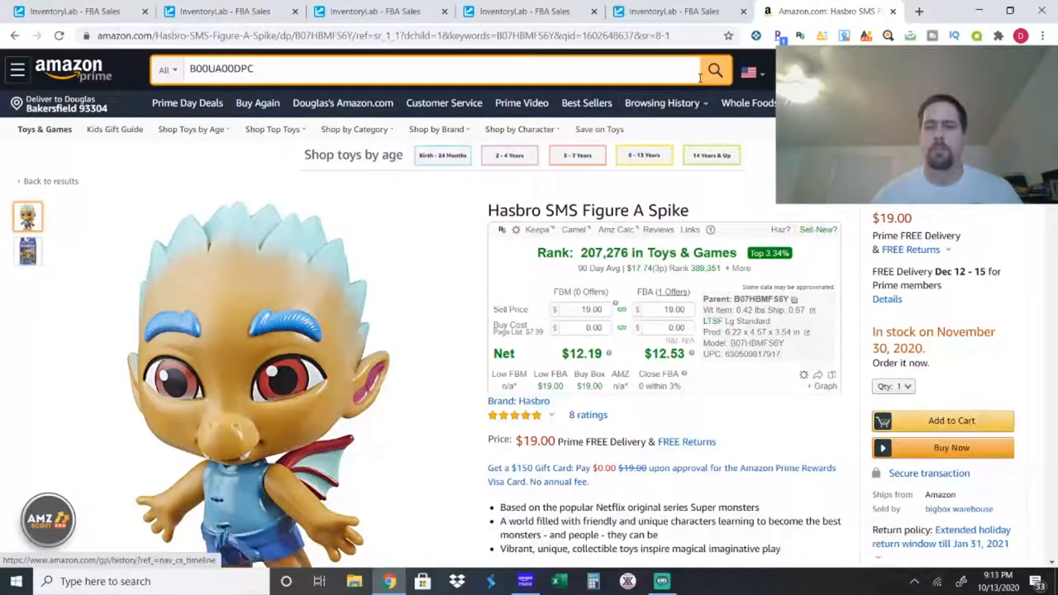
click(715, 69)
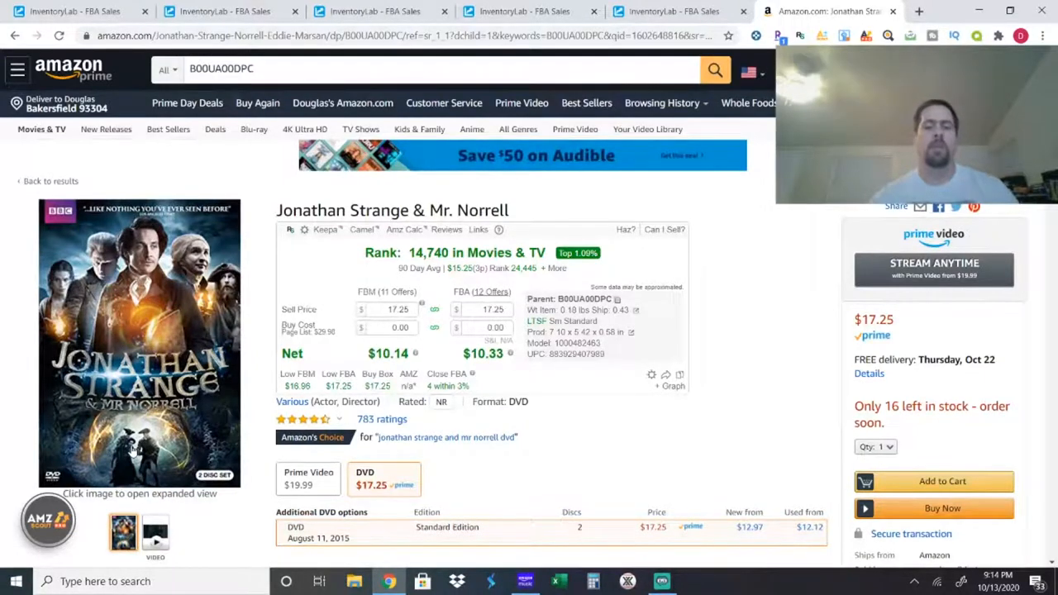
Step: Scroll down to the DVD's three-month price-history and sales-rank chart
click(156, 530)
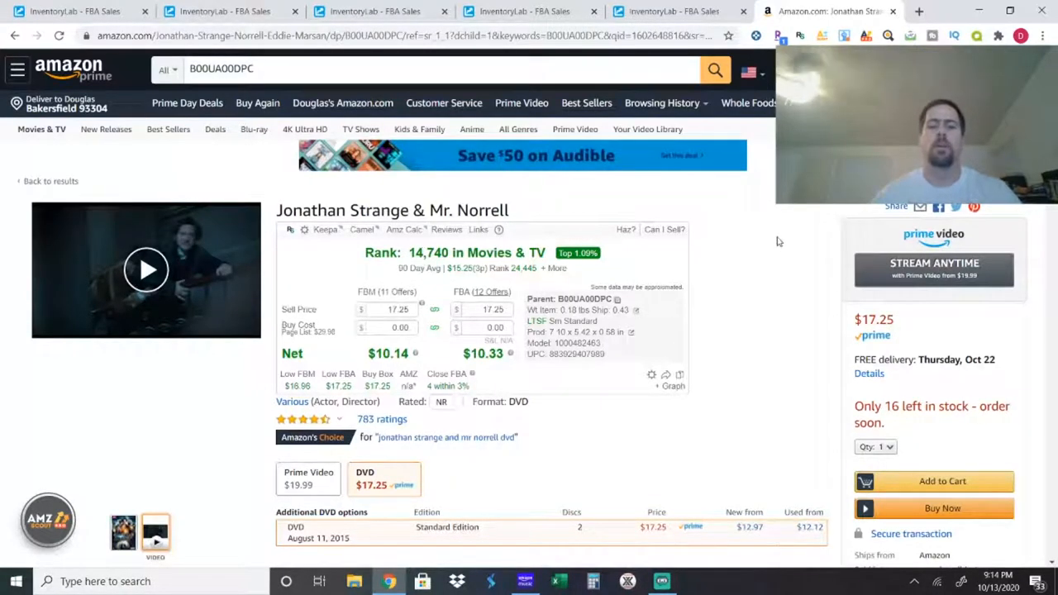
scroll(down, 3)
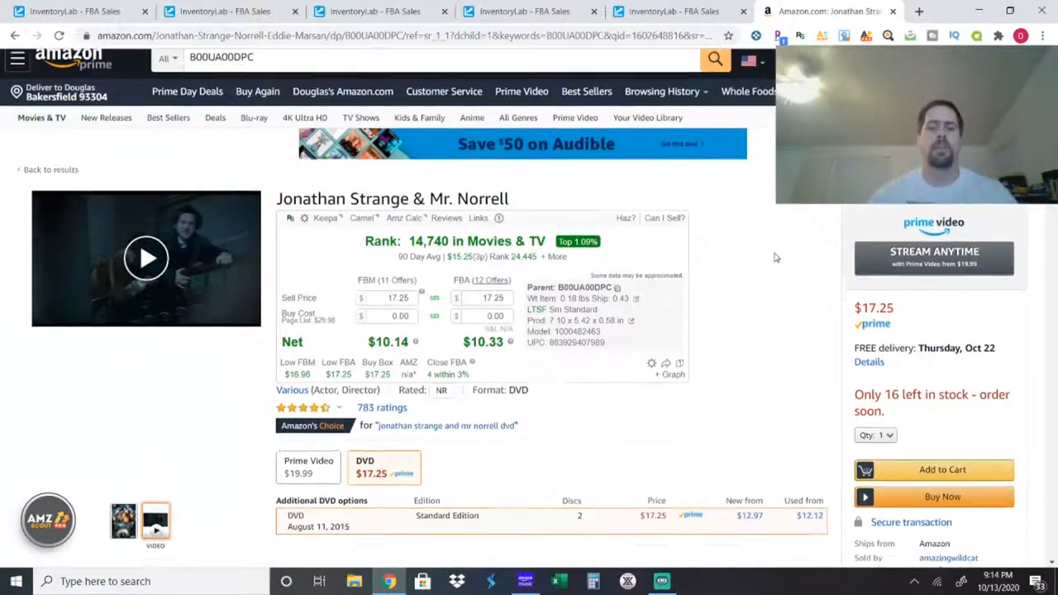
scroll(down, 3)
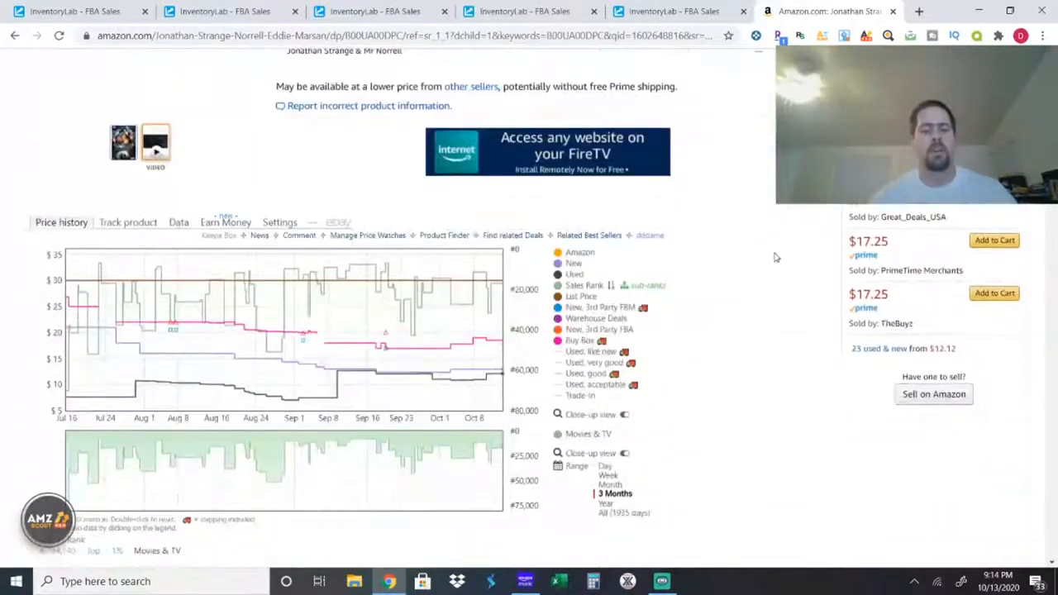
mouse_move(184, 369)
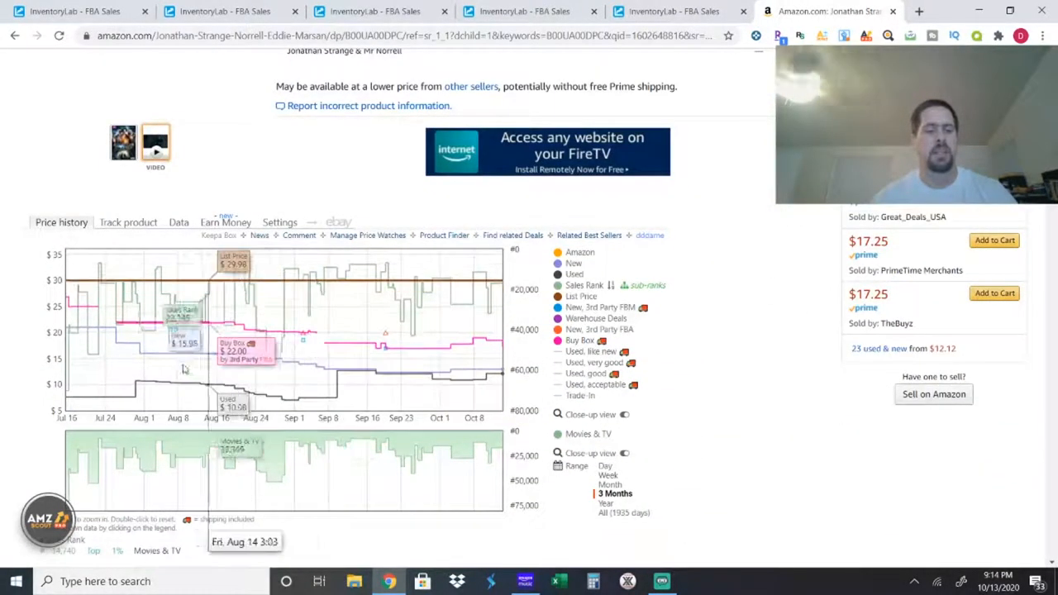
mouse_move(386, 389)
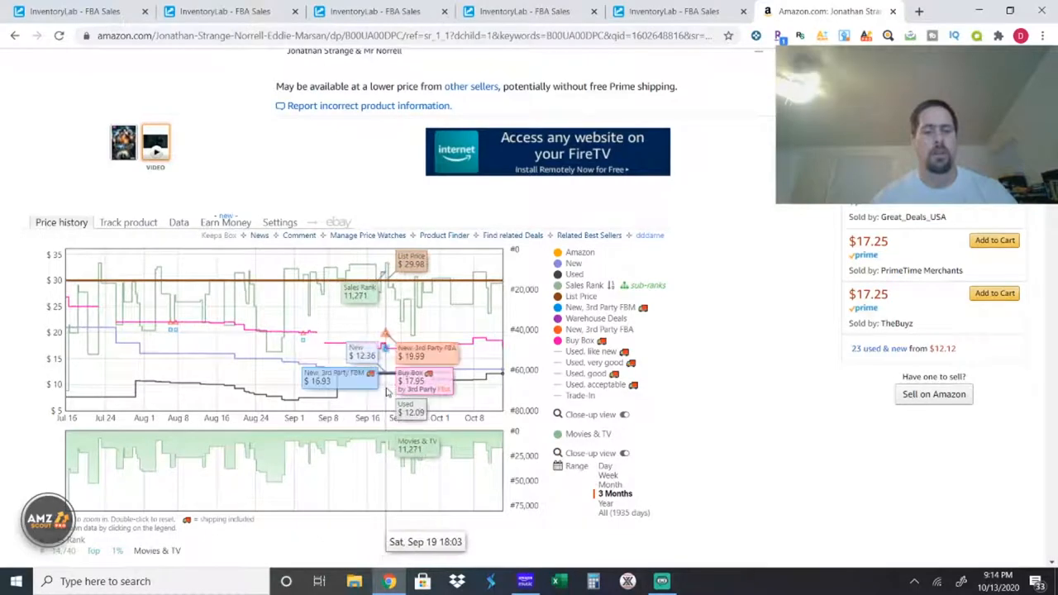
mouse_move(488, 384)
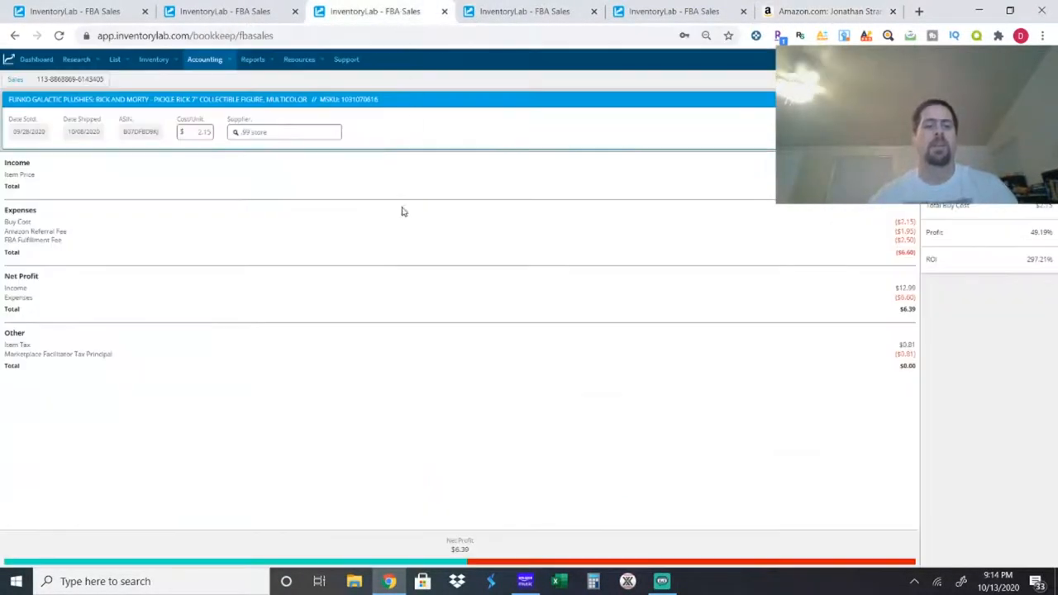
mouse_move(153, 134)
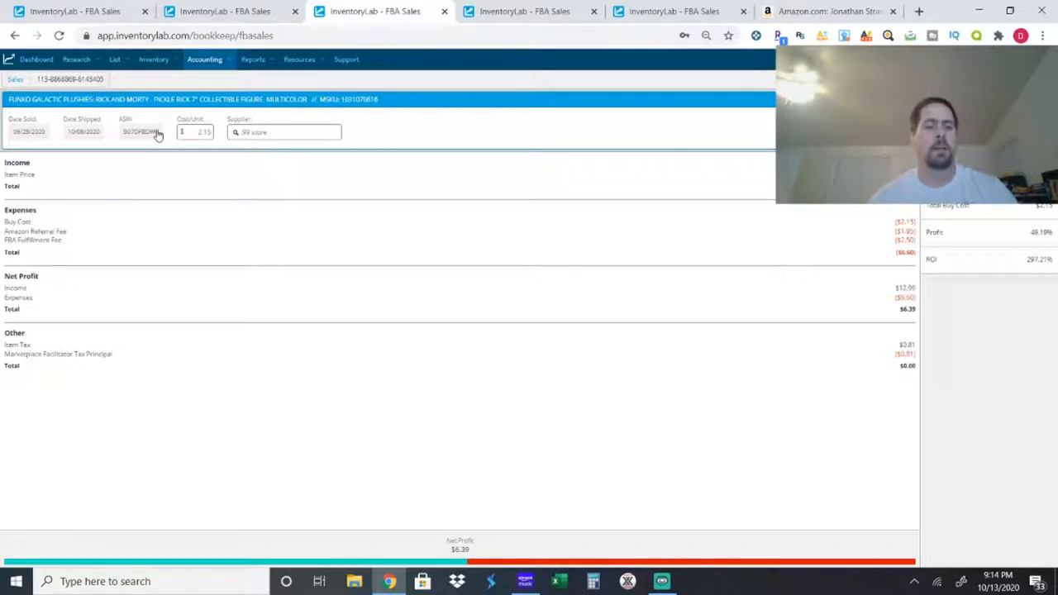
Step: Copy the Funko Pickle Rick sale's ASIN and go back to the Amazon DVD listing
right_click(139, 132)
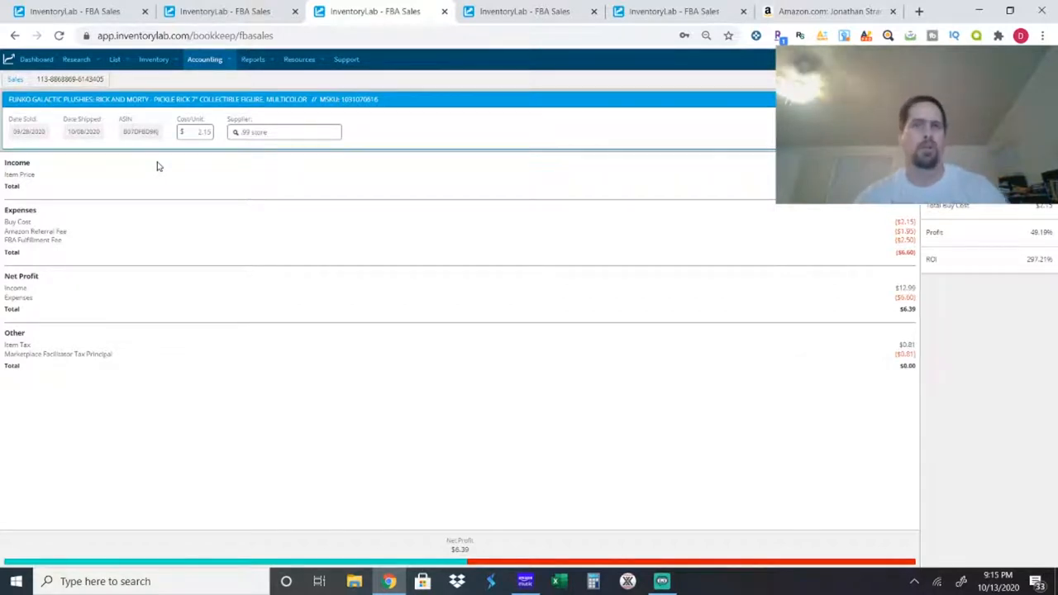
mouse_move(478, 345)
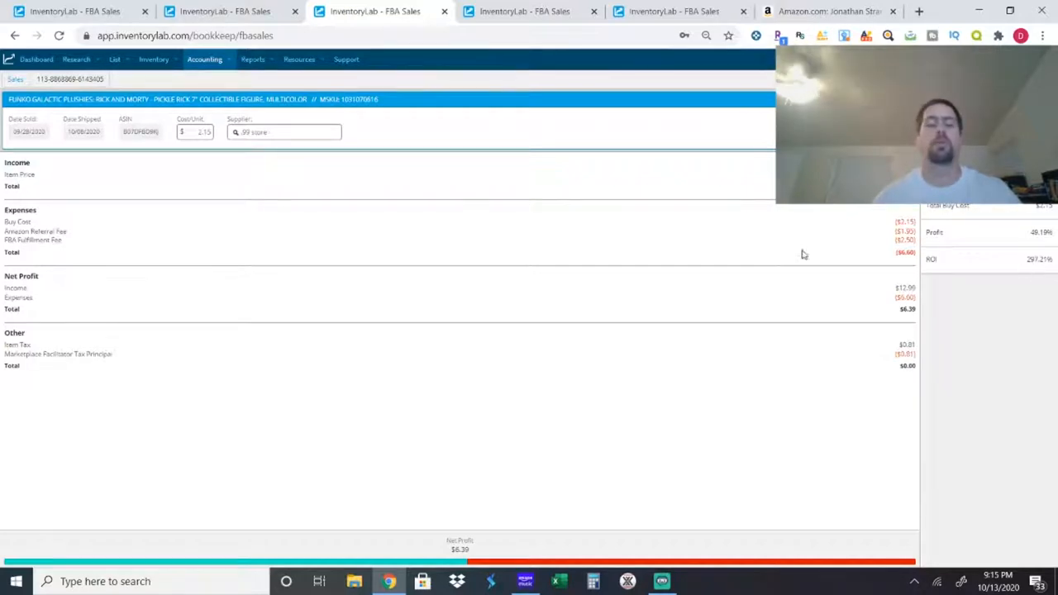
click(826, 12)
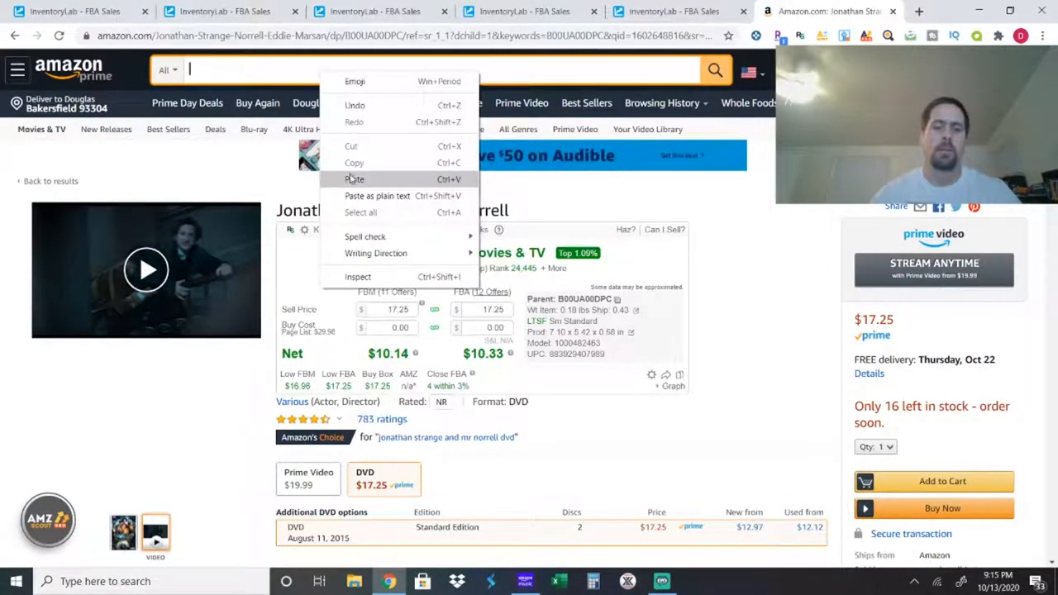
Step: Search B07DFBD9KJ, open the $22.99 Funko Pickle Rick plush listing, and compare with the sale record
click(715, 69)
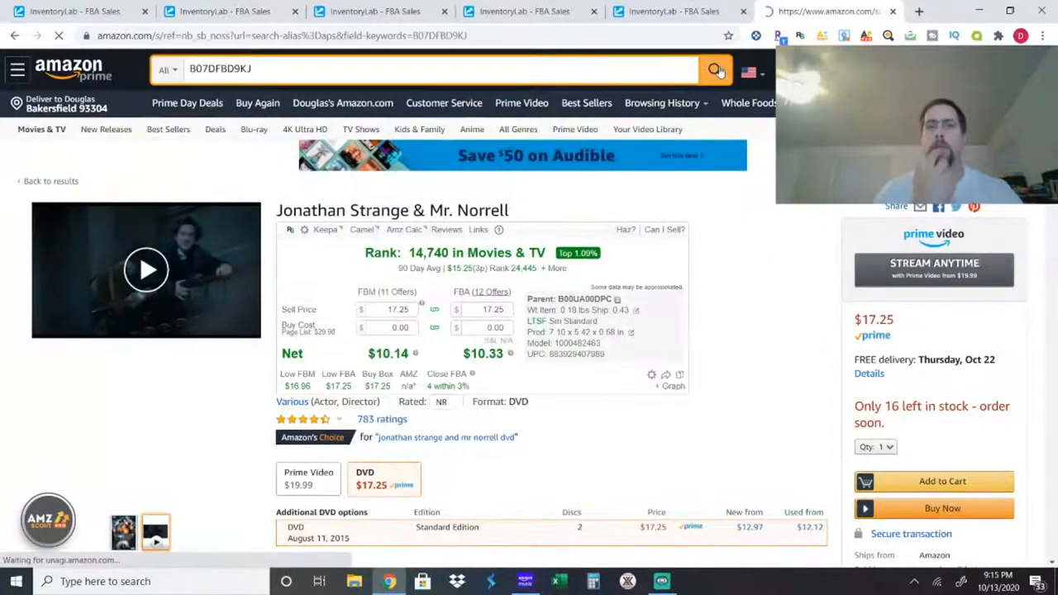
click(715, 70)
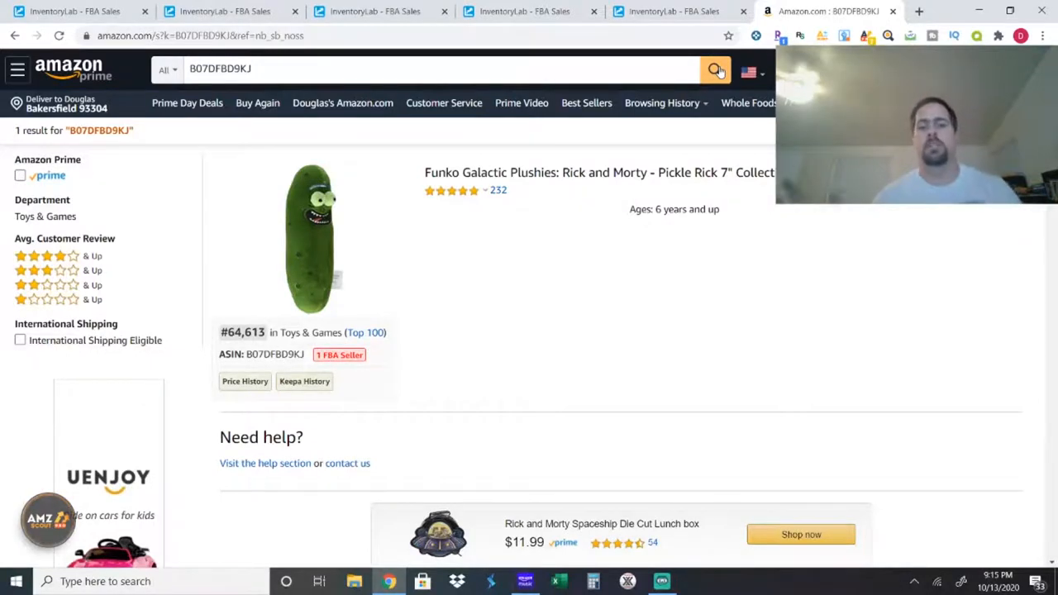
click(587, 172)
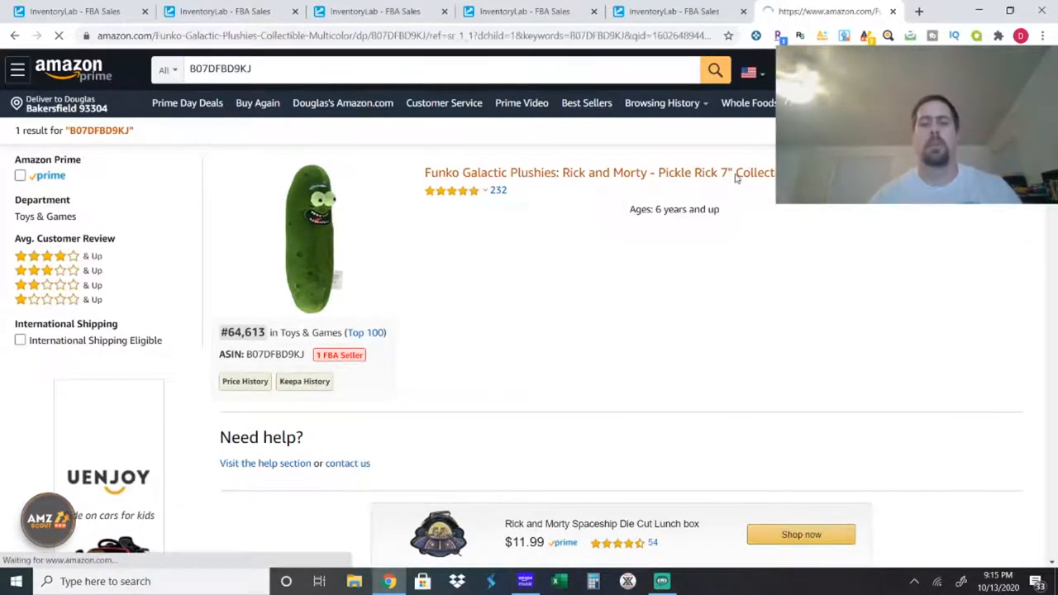
click(595, 172)
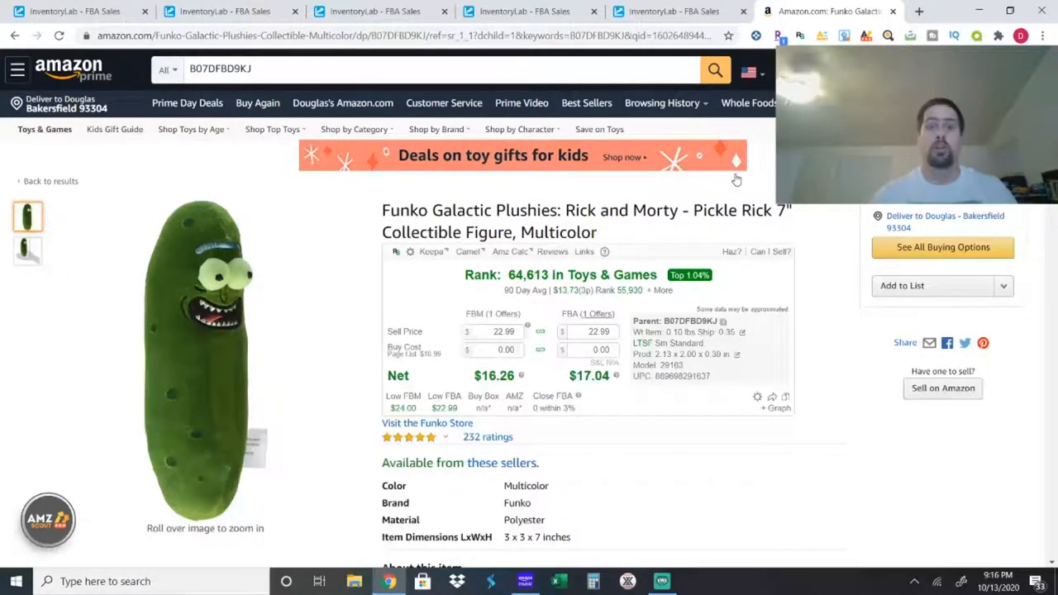
scroll(down, 3)
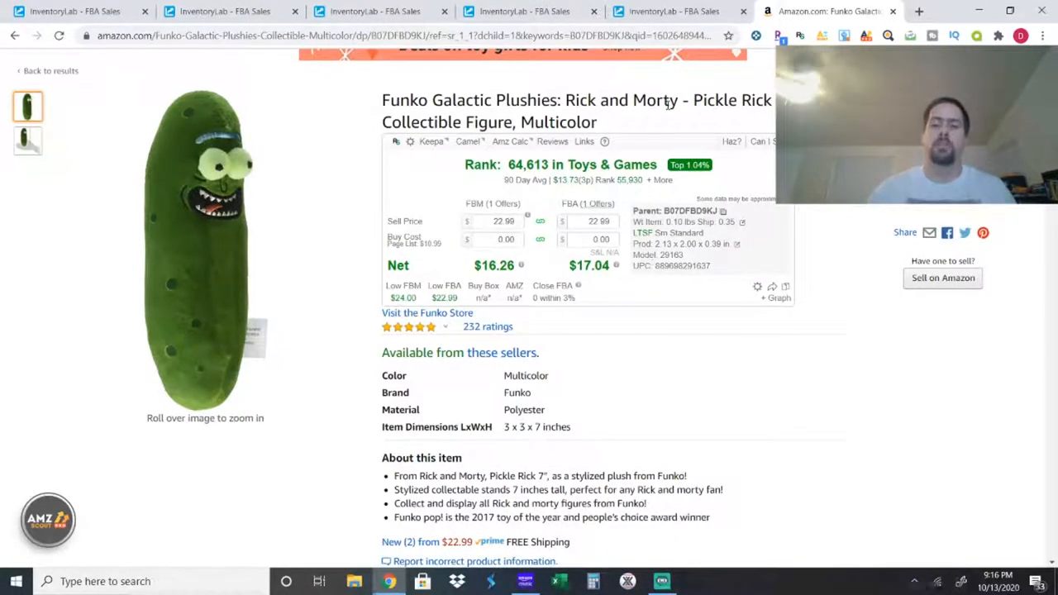
click(524, 12)
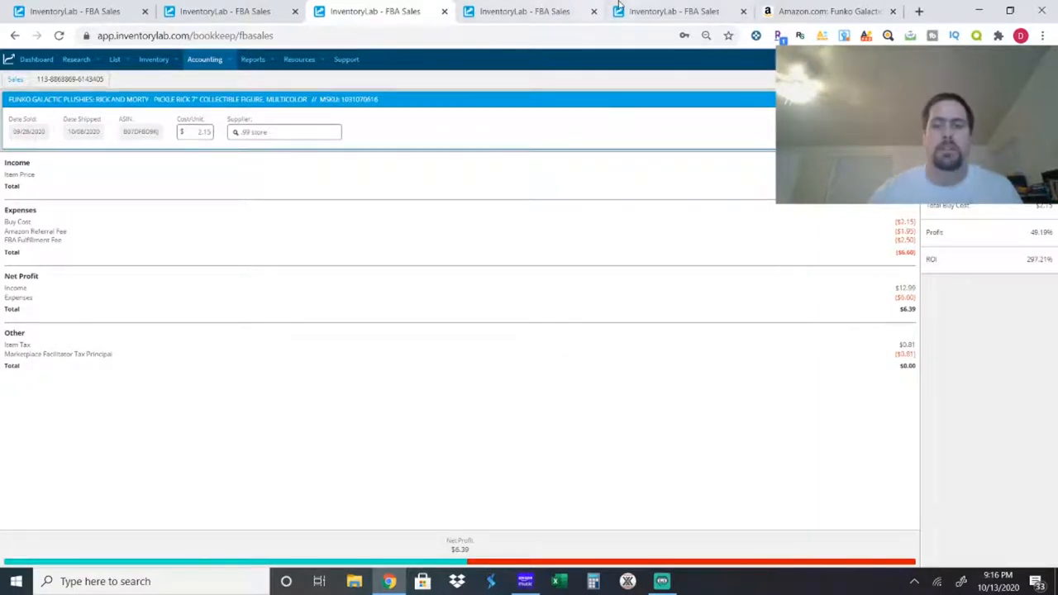
click(822, 13)
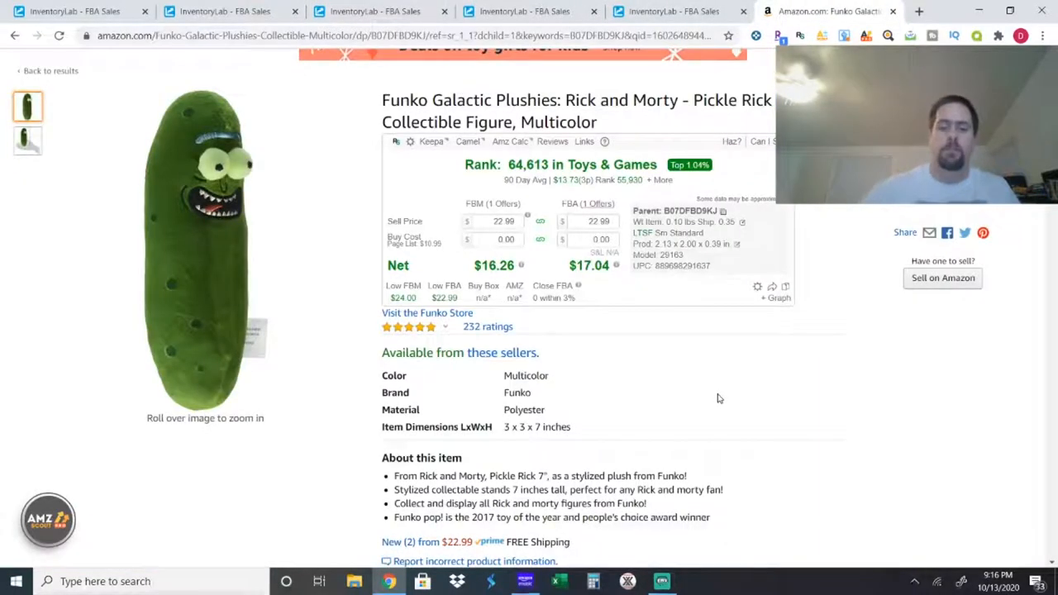
scroll(down, 3)
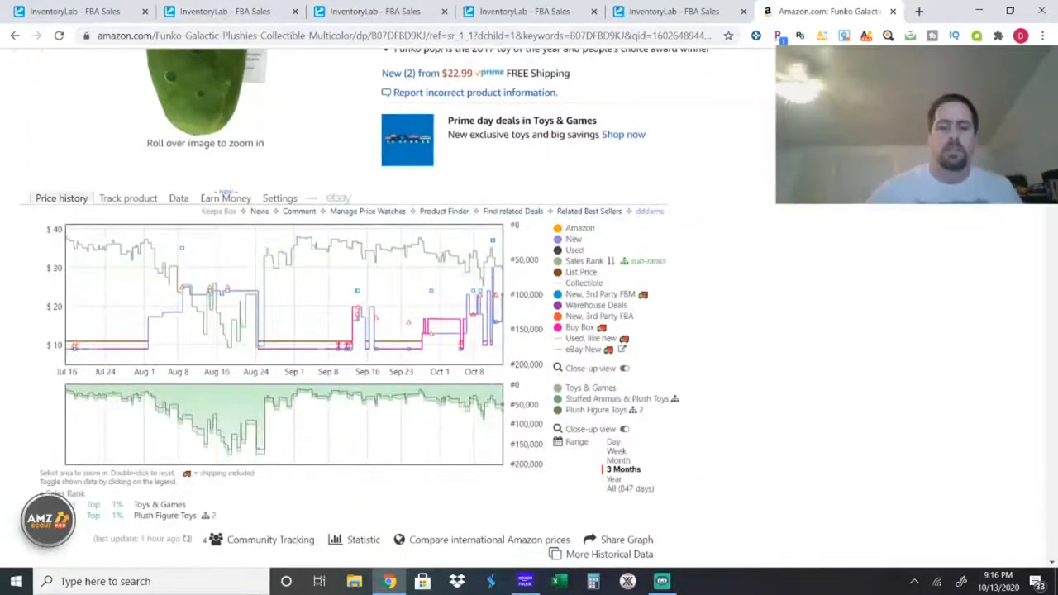
mouse_move(479, 343)
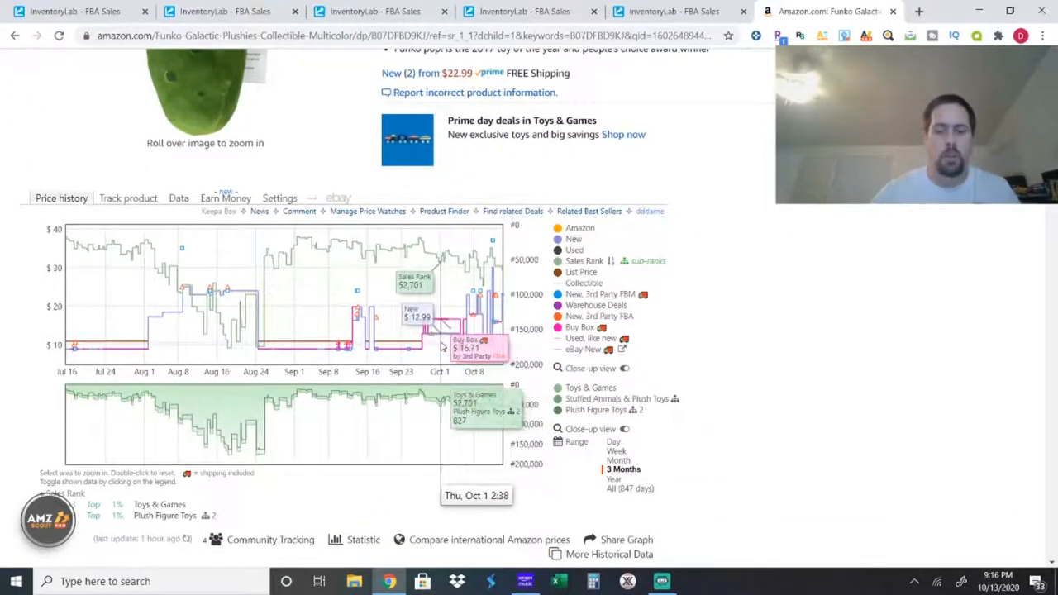
mouse_move(430, 347)
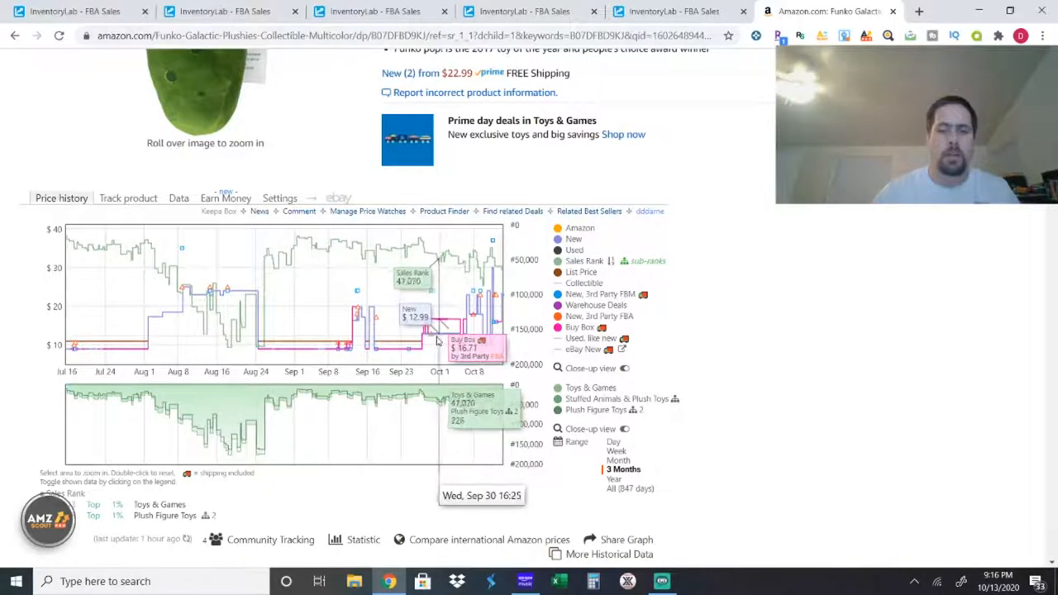
mouse_move(344, 361)
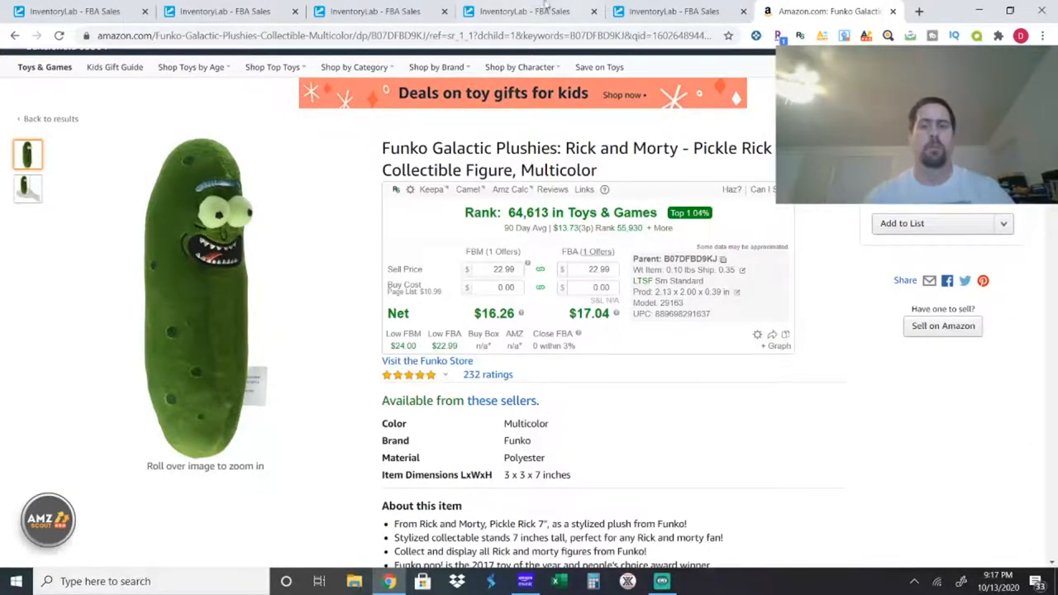
Step: Open the Brach's candy corn 2-pack sale, copy ASIN B07Y5QHYMY, and return to Amazon
click(525, 12)
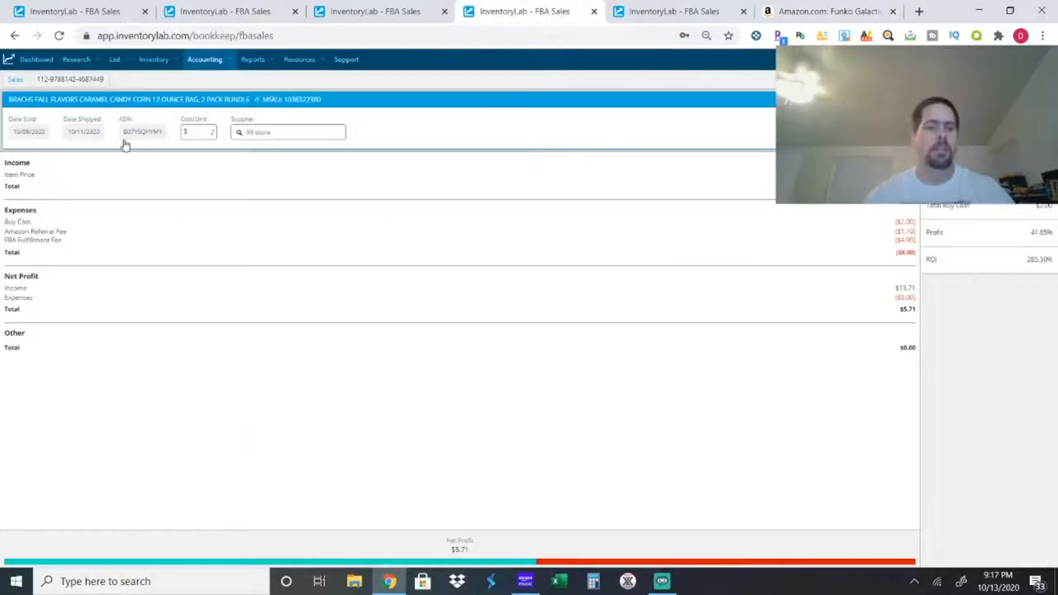
right_click(142, 131)
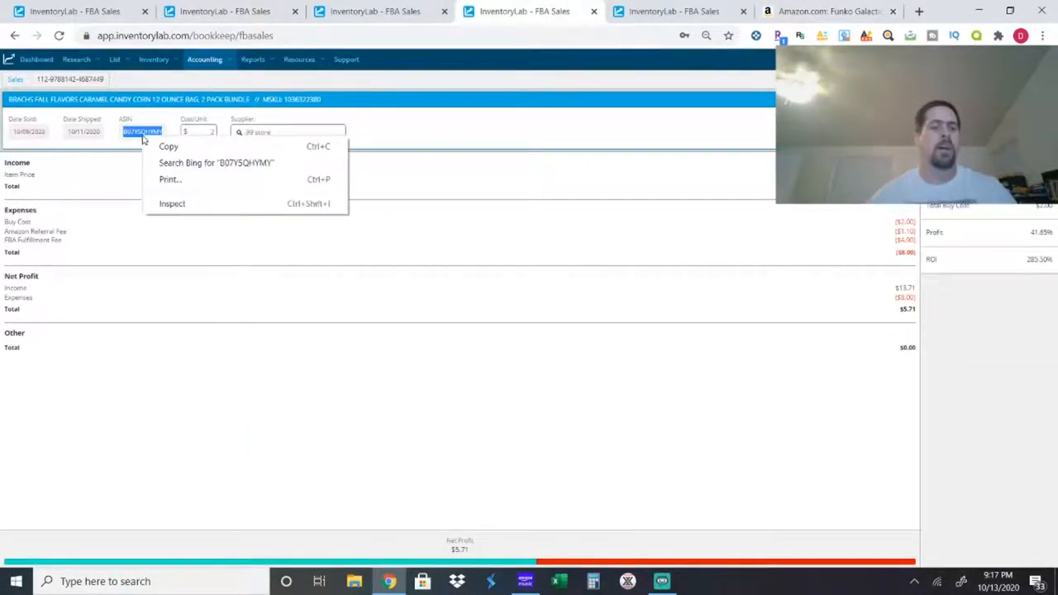
click(166, 156)
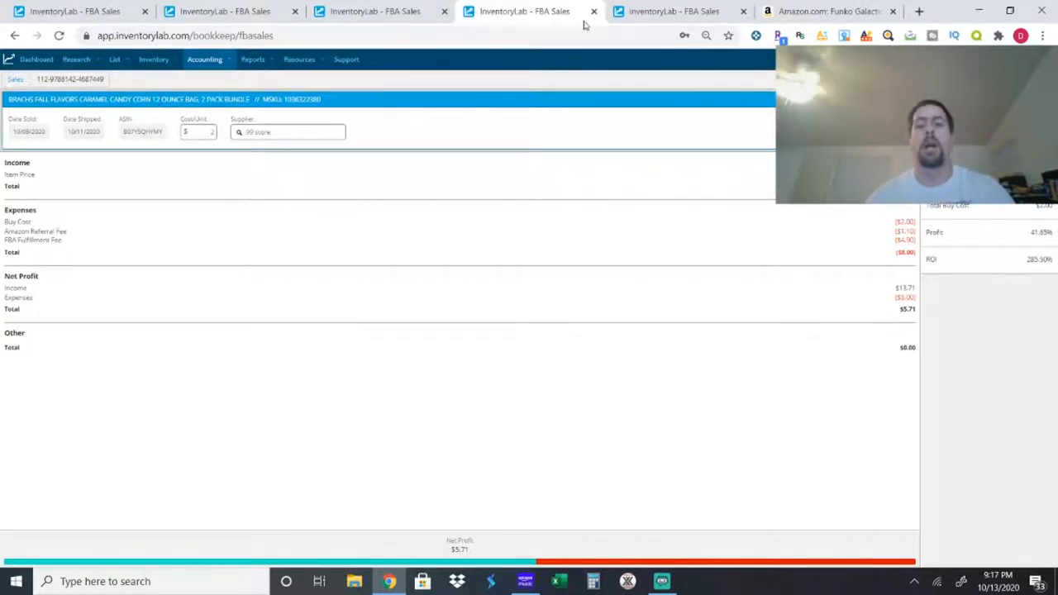
click(818, 11)
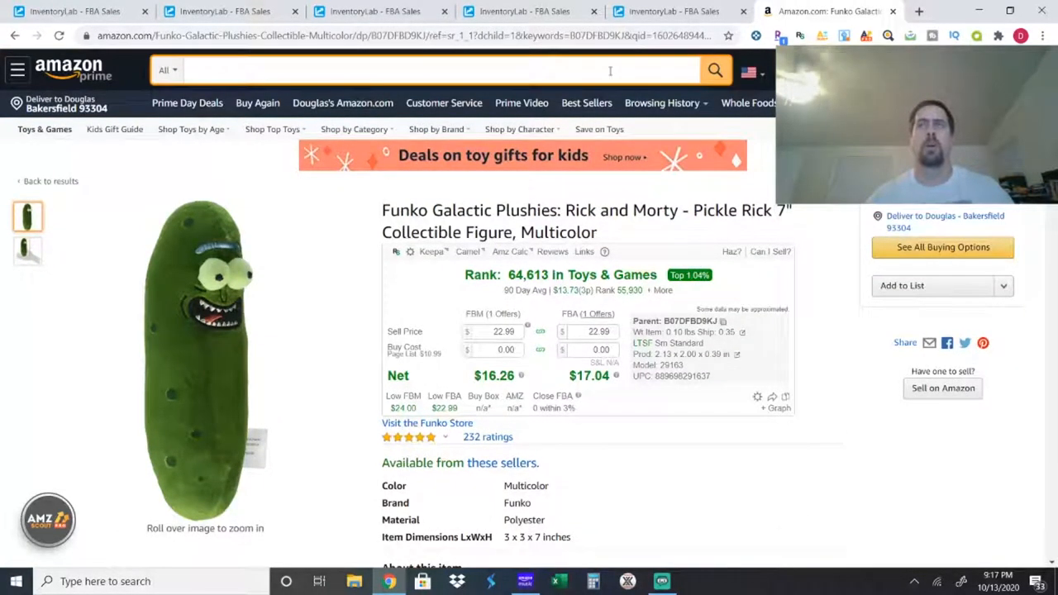
Step: Search B07Y5QHYMY to open the $11.99 Brach's Caramel Candy Corn listing, cross-checking the sale record
right_click(610, 70)
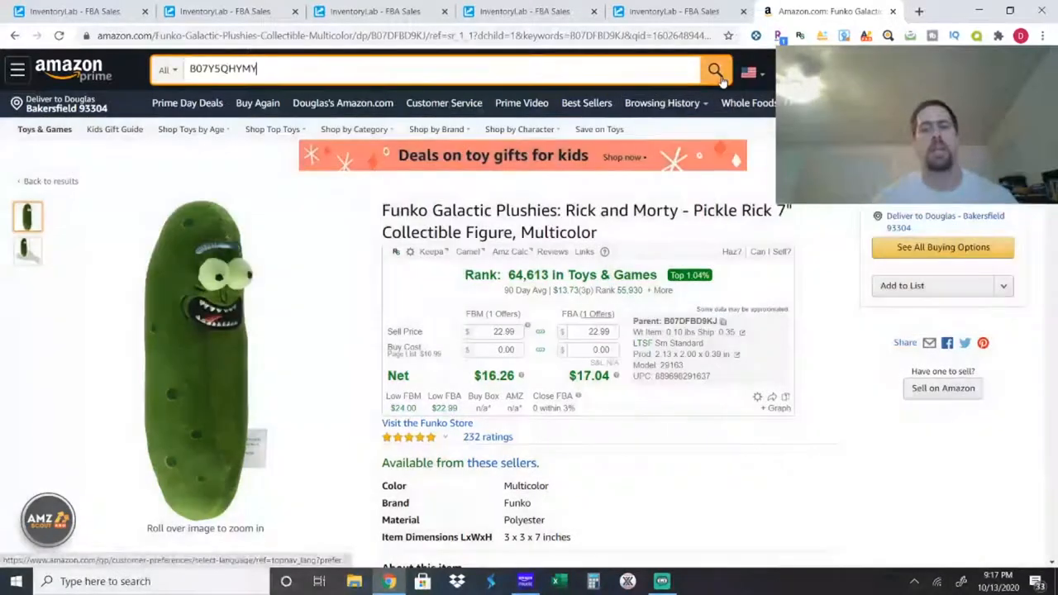
click(713, 69)
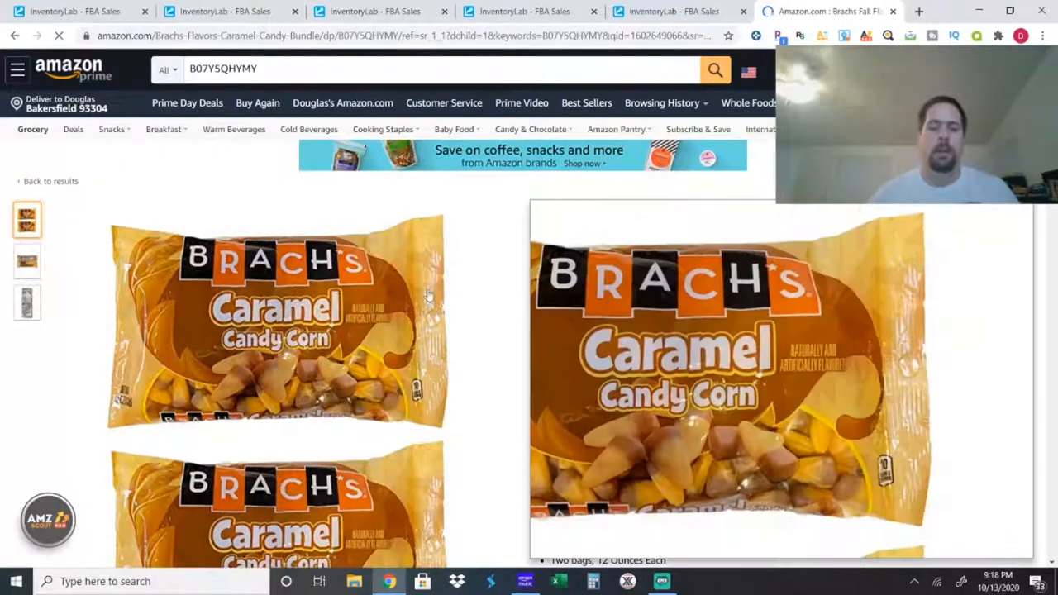
scroll(down, 3)
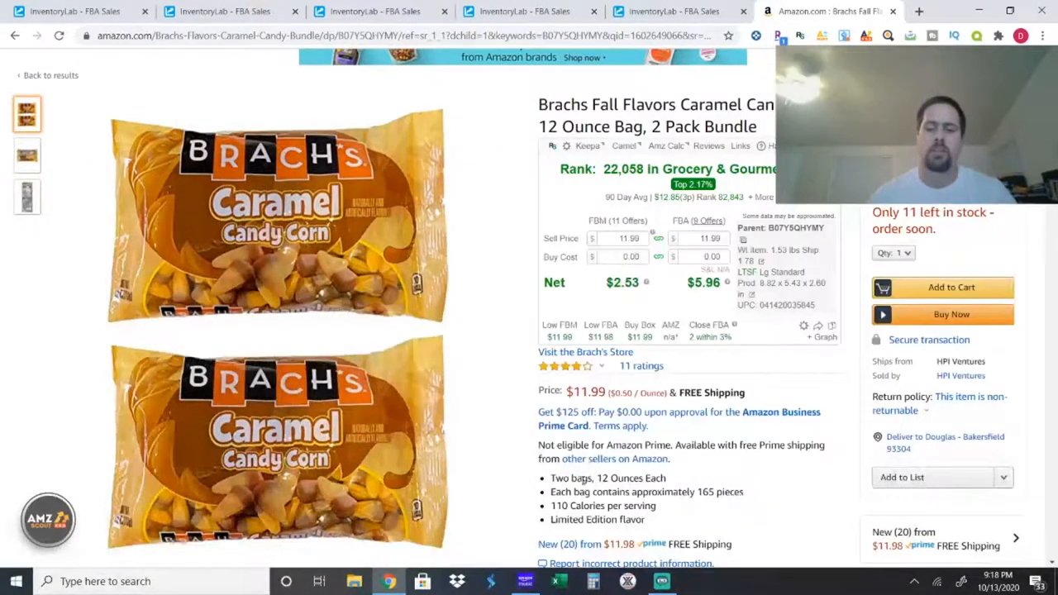
click(520, 12)
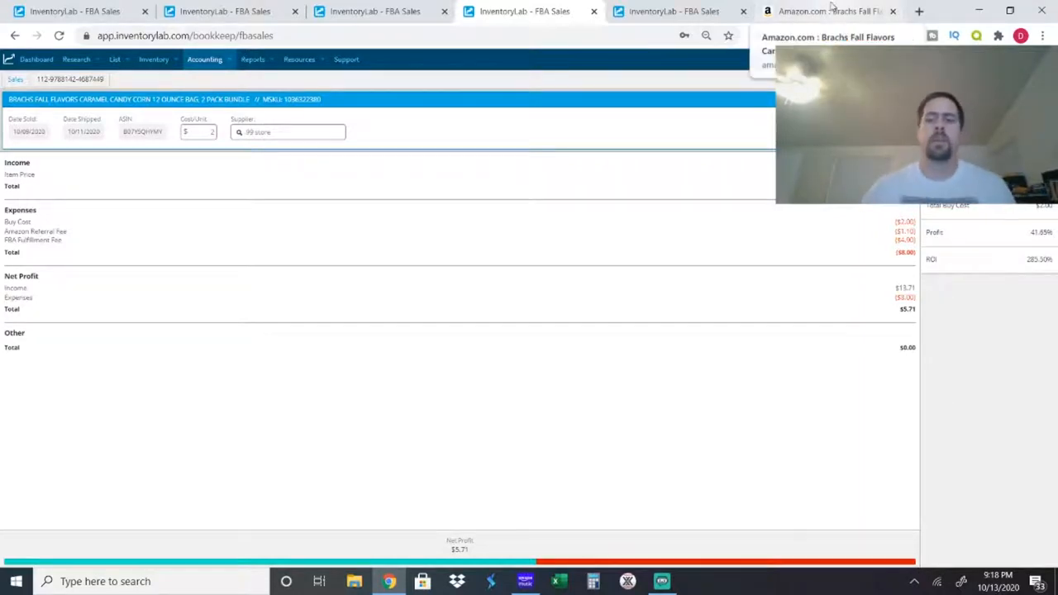
click(834, 12)
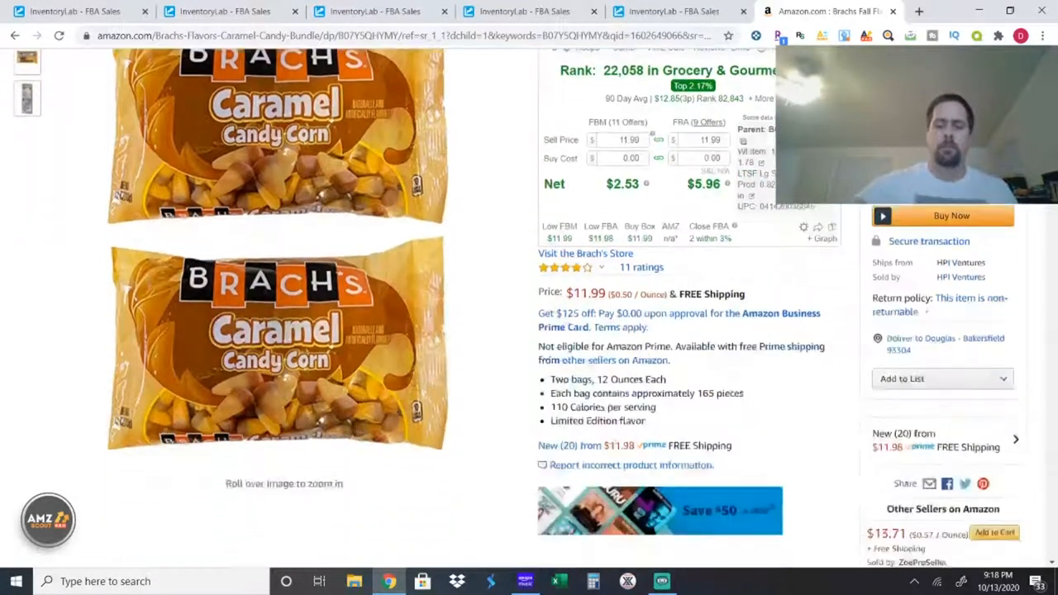
Step: Switch the candy corn Keepa chart range to 'All (380 days)'
scroll(down, 3)
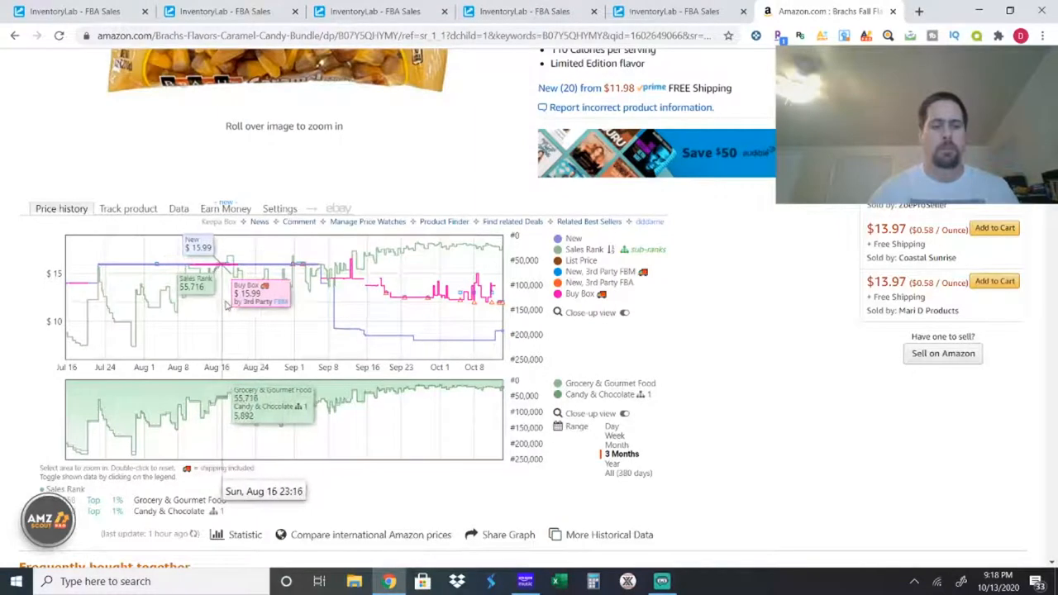
mouse_move(401, 272)
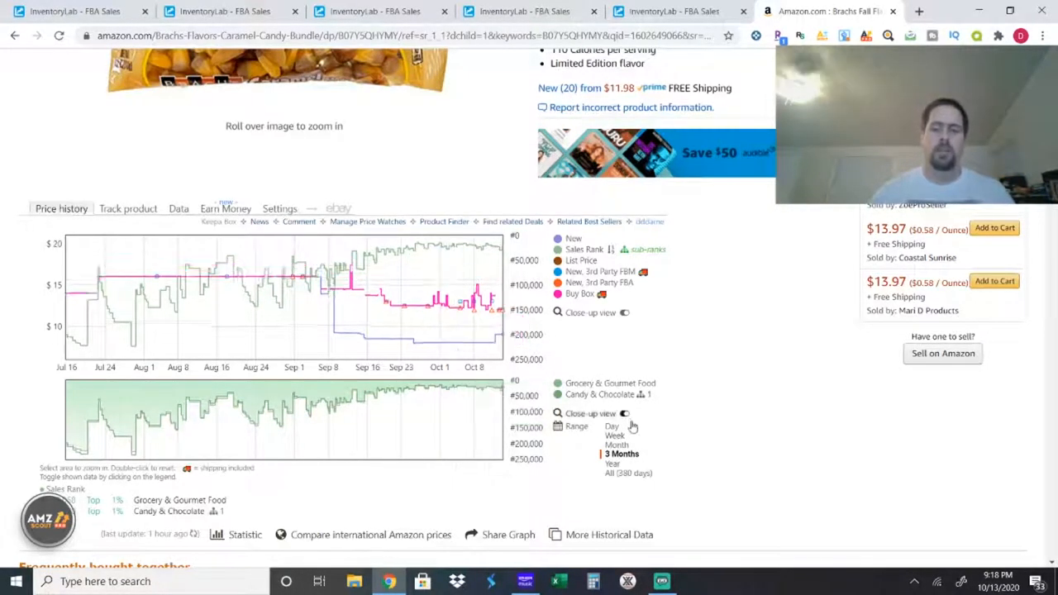
click(626, 472)
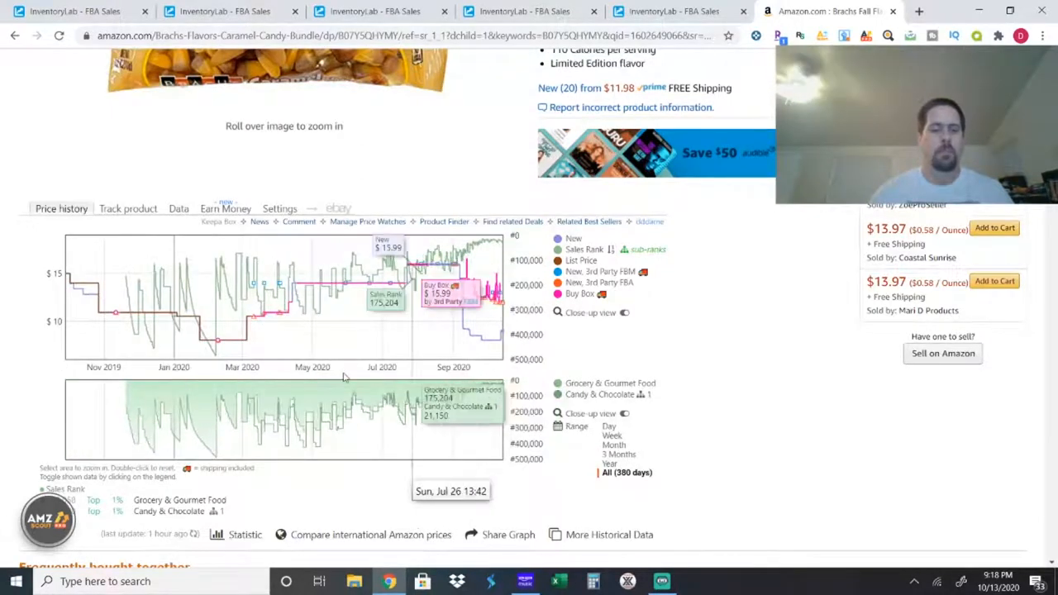
mouse_move(218, 359)
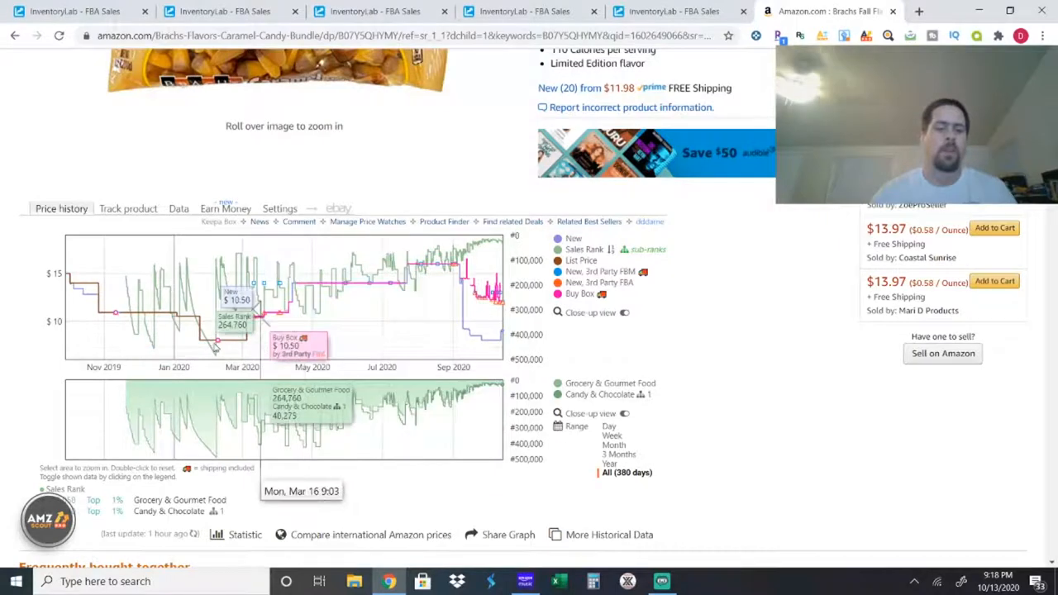
mouse_move(192, 330)
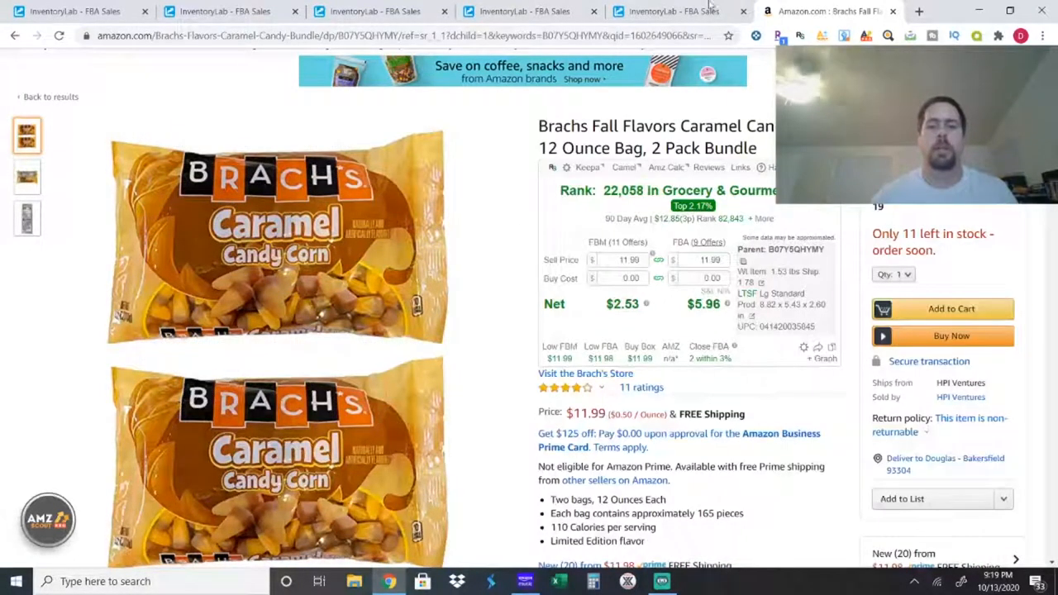
Step: Open the Squeezamals 10-pack sale ($8.99 net profit) and copy ASIN B07YNH3Y7K
click(678, 11)
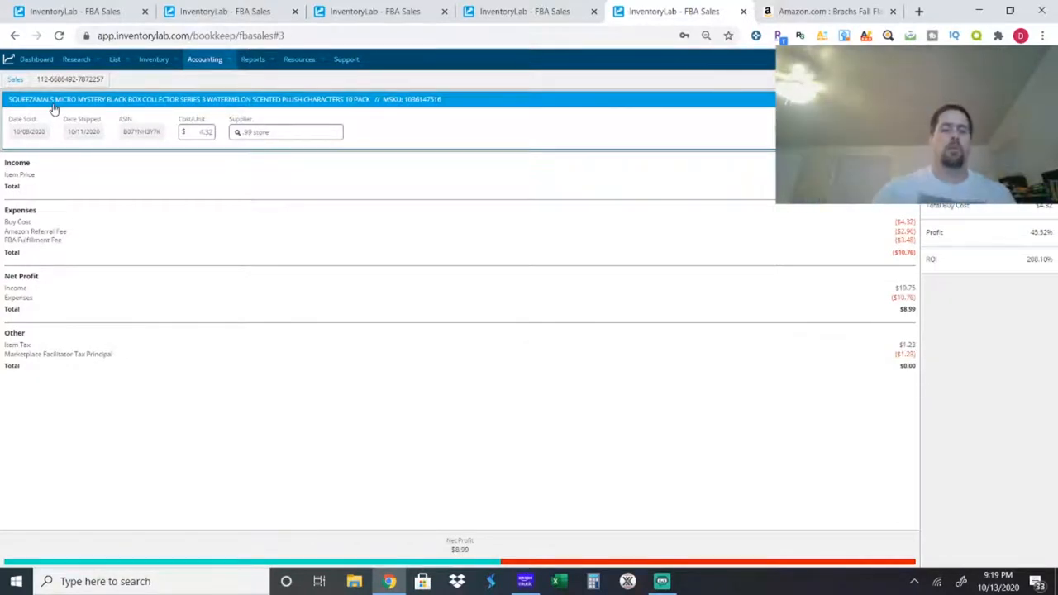
mouse_move(338, 108)
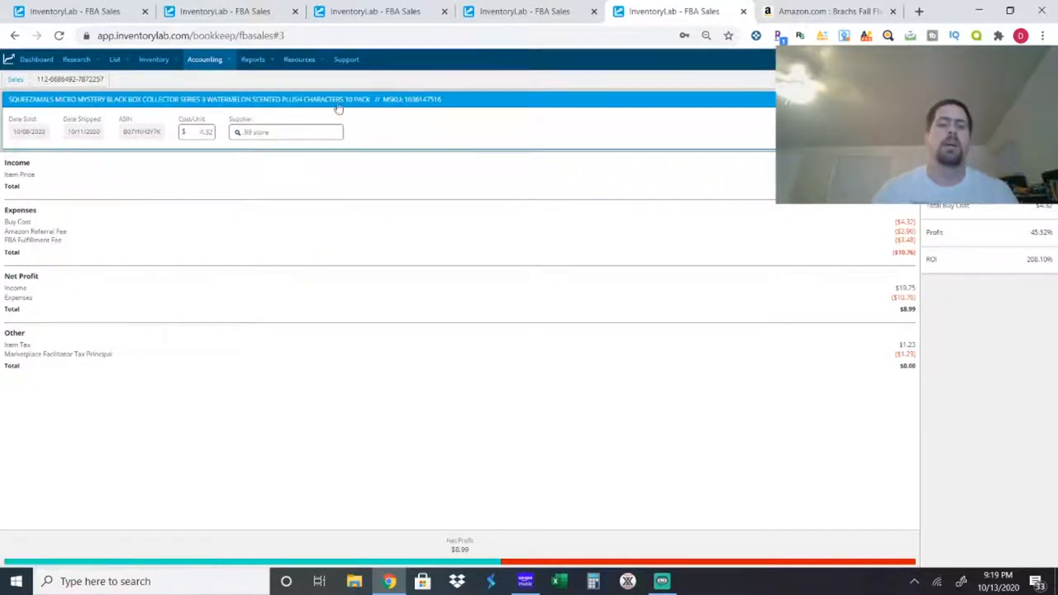
mouse_move(353, 110)
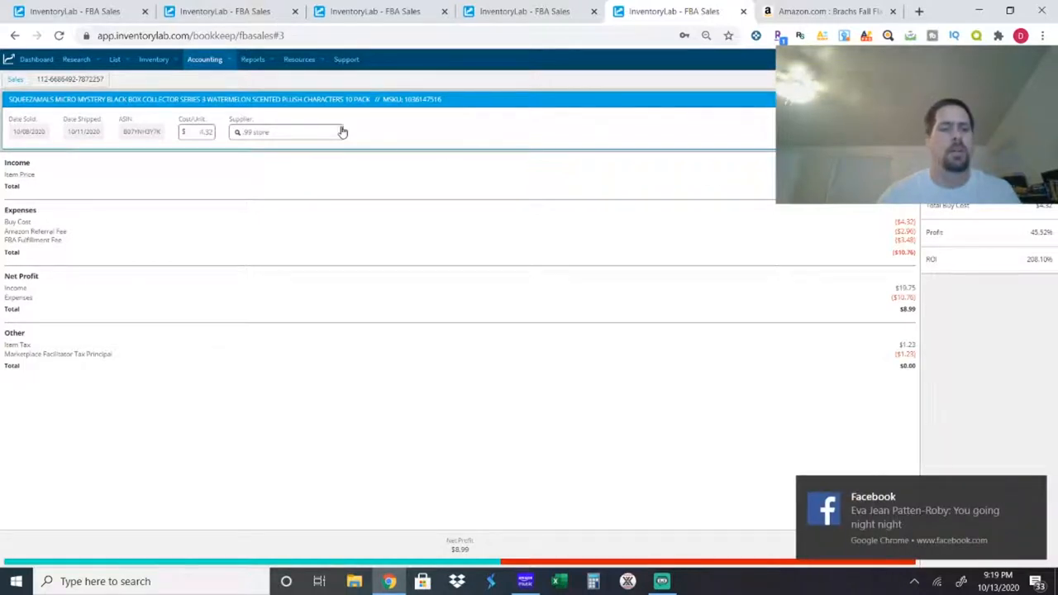
double_click(141, 131)
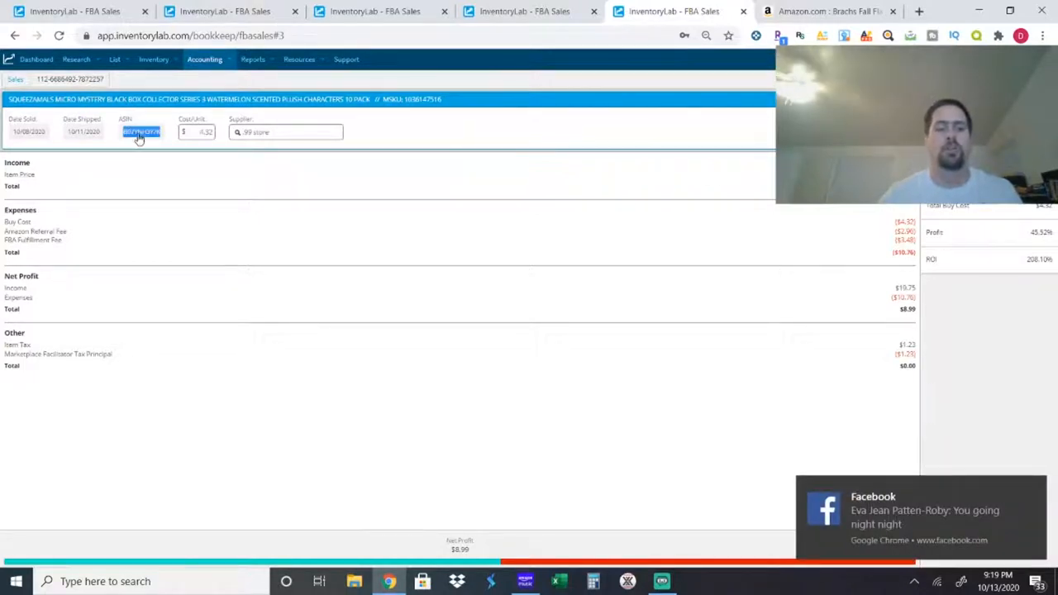
right_click(140, 131)
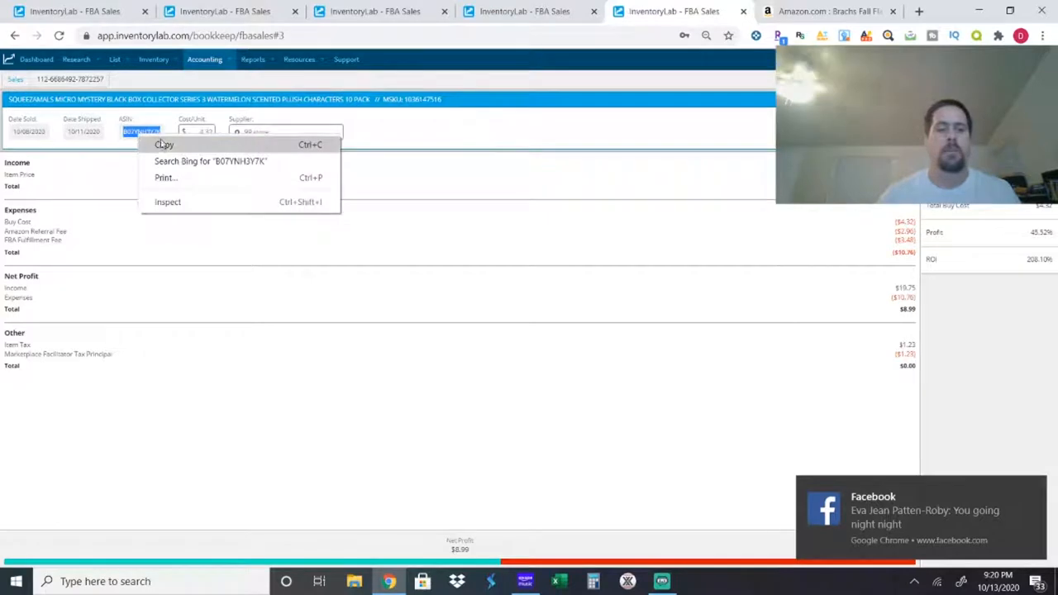
click(164, 145)
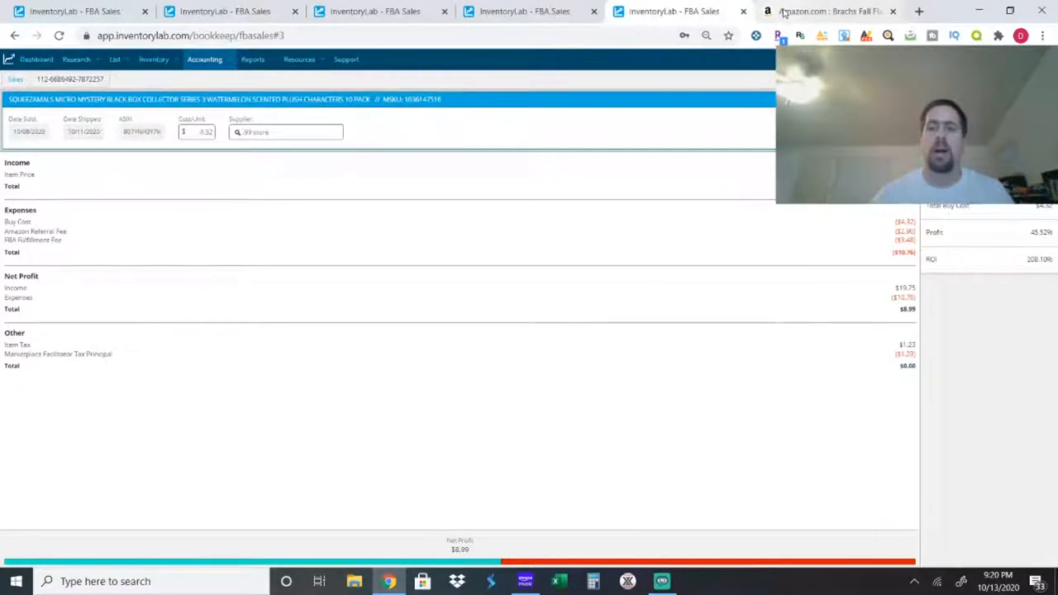
Step: Search Amazon for ASIN B07YNH3Y7K and view the Squeezamals 10-pack listing at $19.77
click(834, 10)
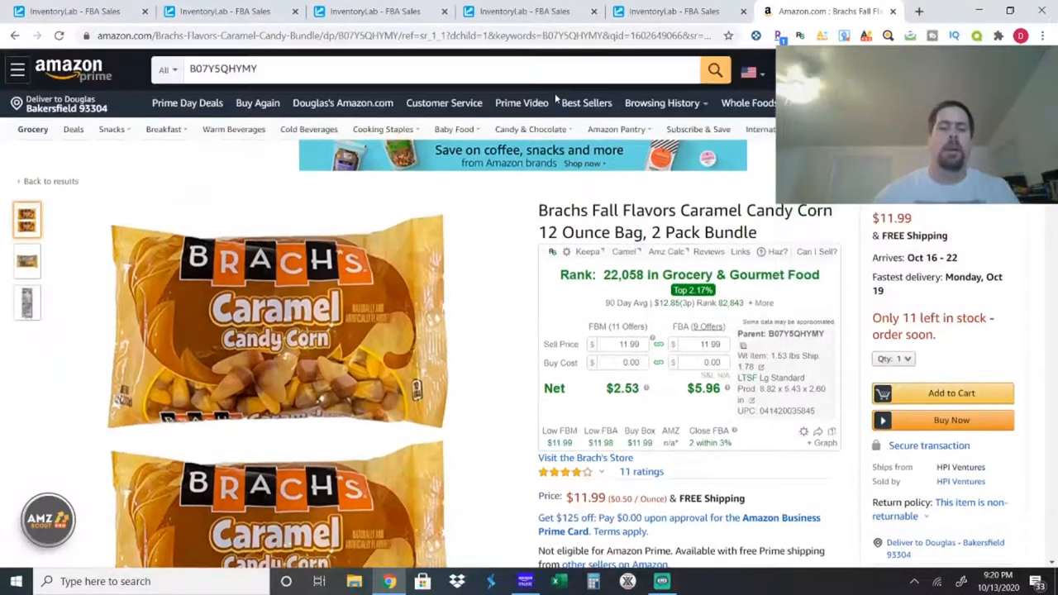
click(438, 68)
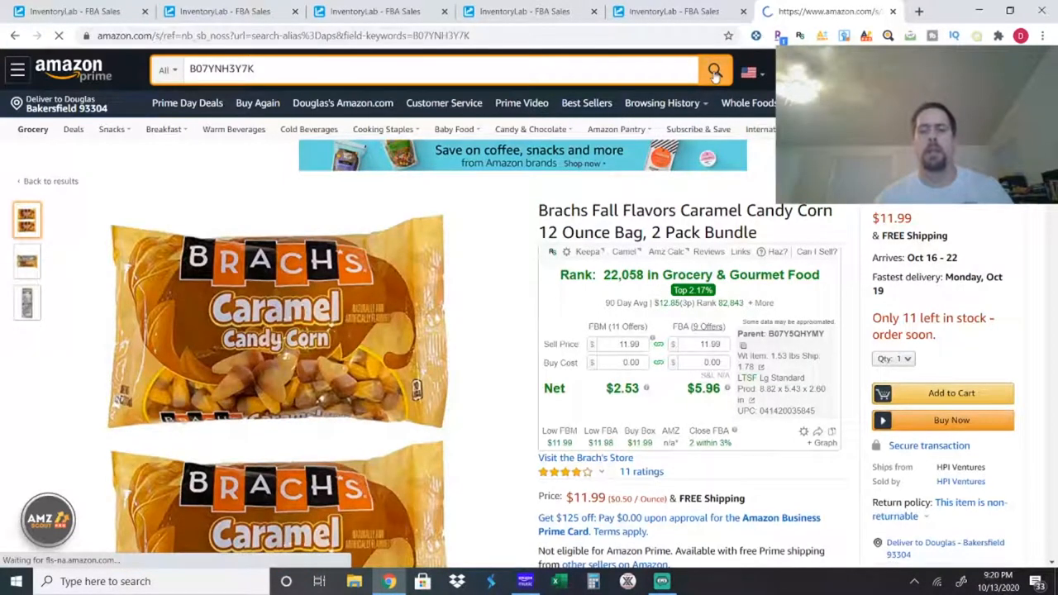
click(681, 12)
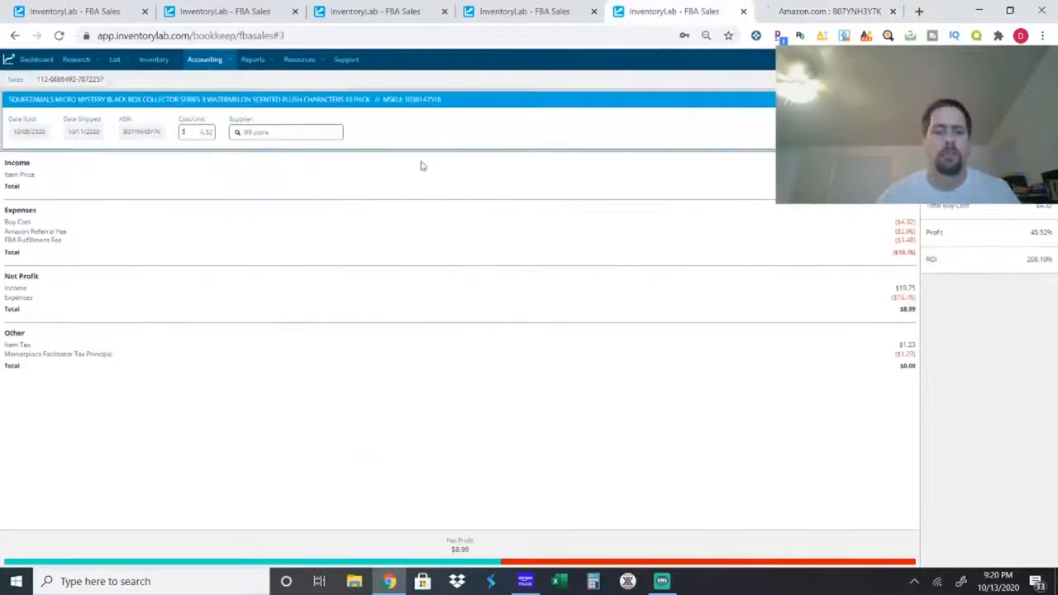
mouse_move(188, 146)
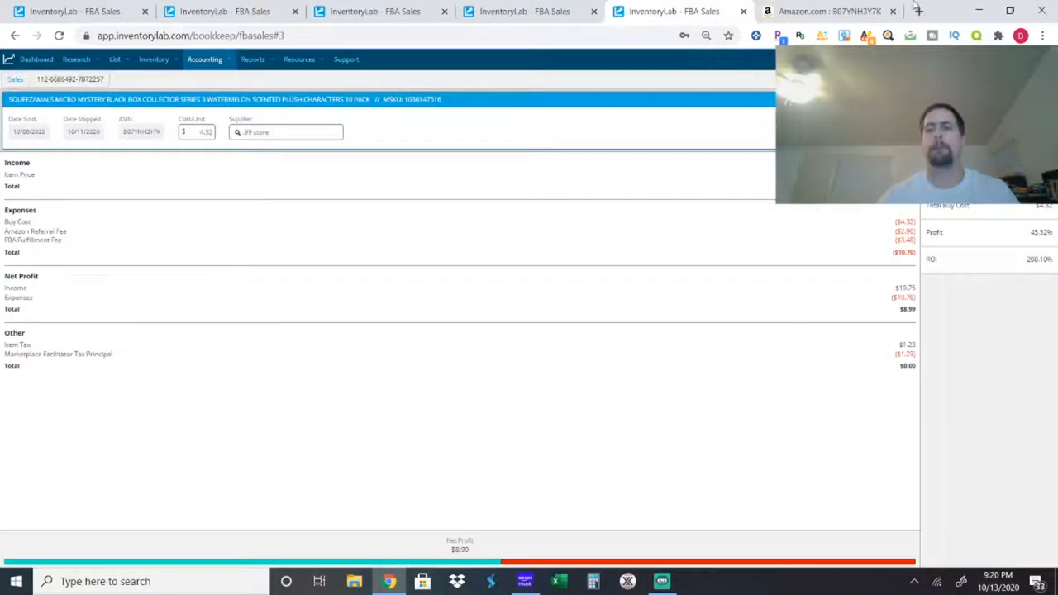
click(822, 11)
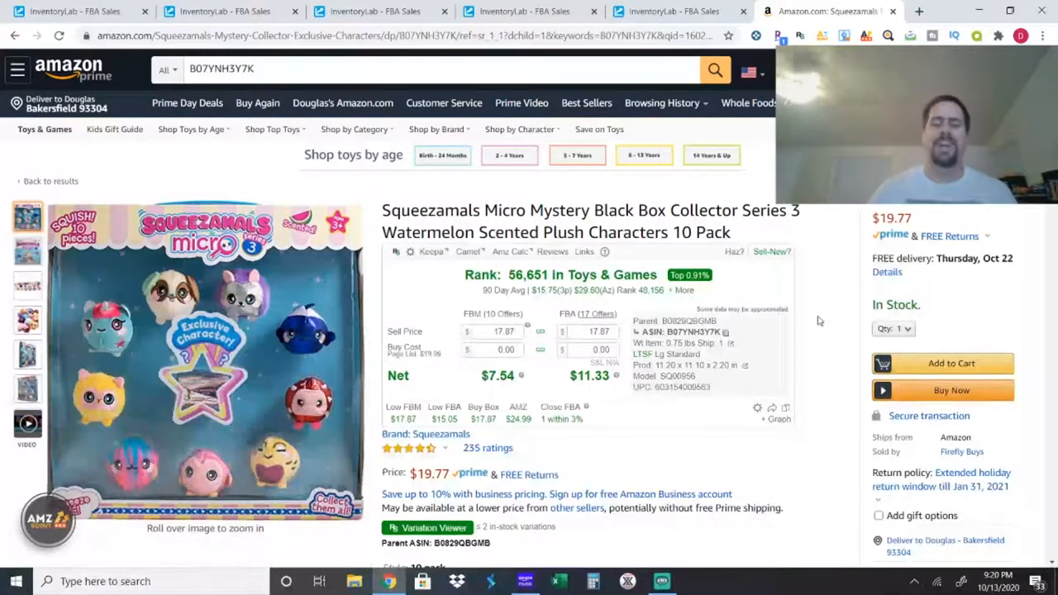
scroll(down, 3)
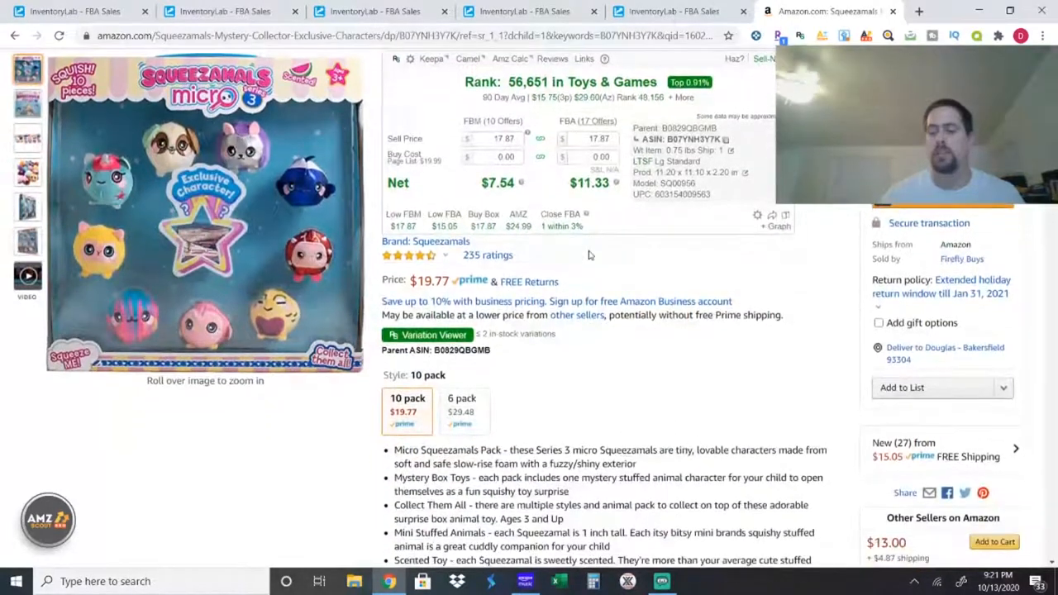
scroll(down, 3)
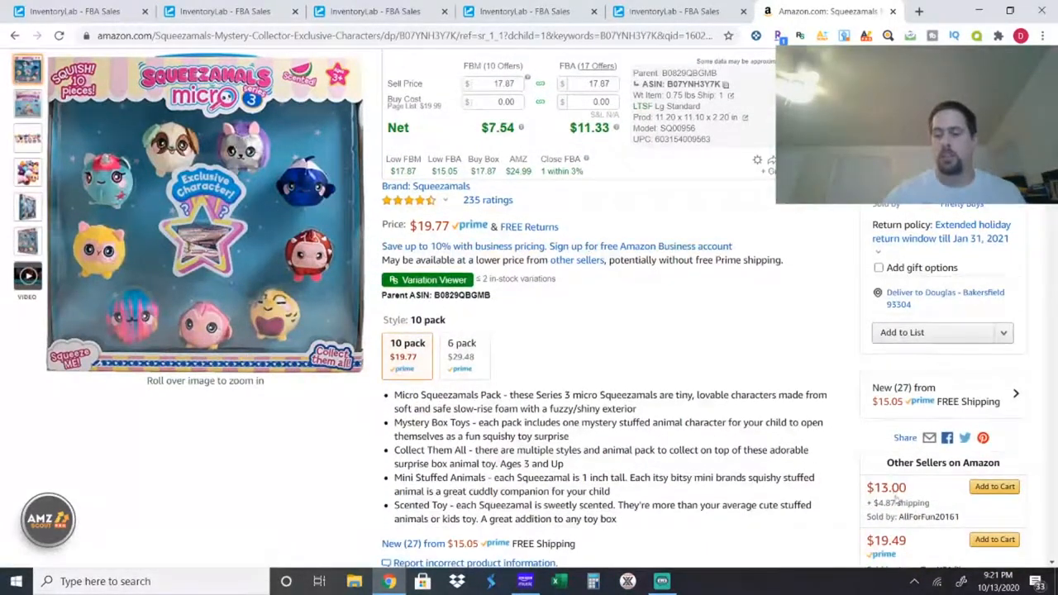